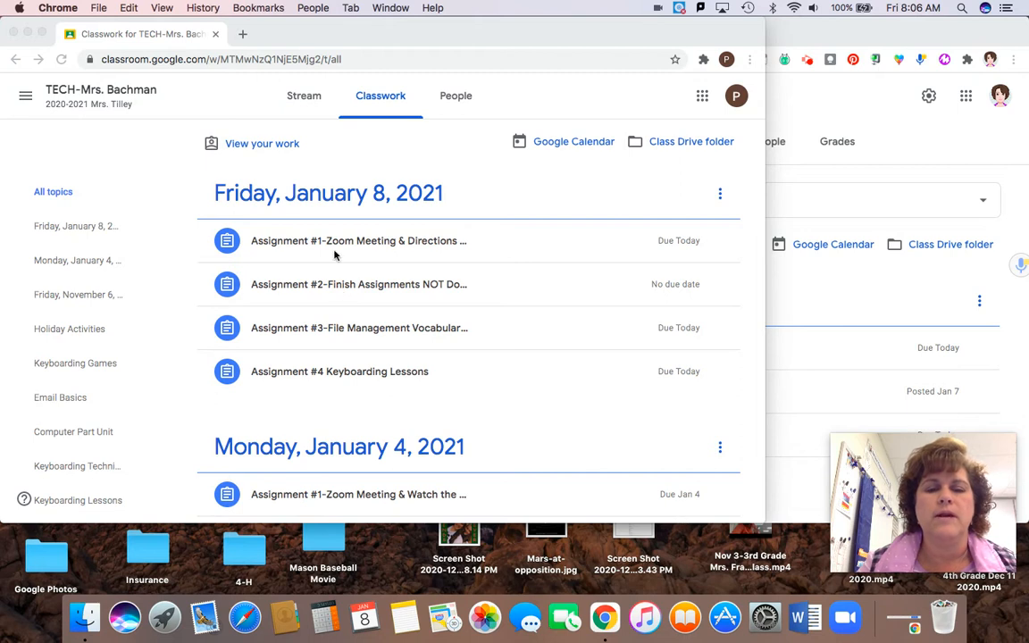
mouse_move(318, 213)
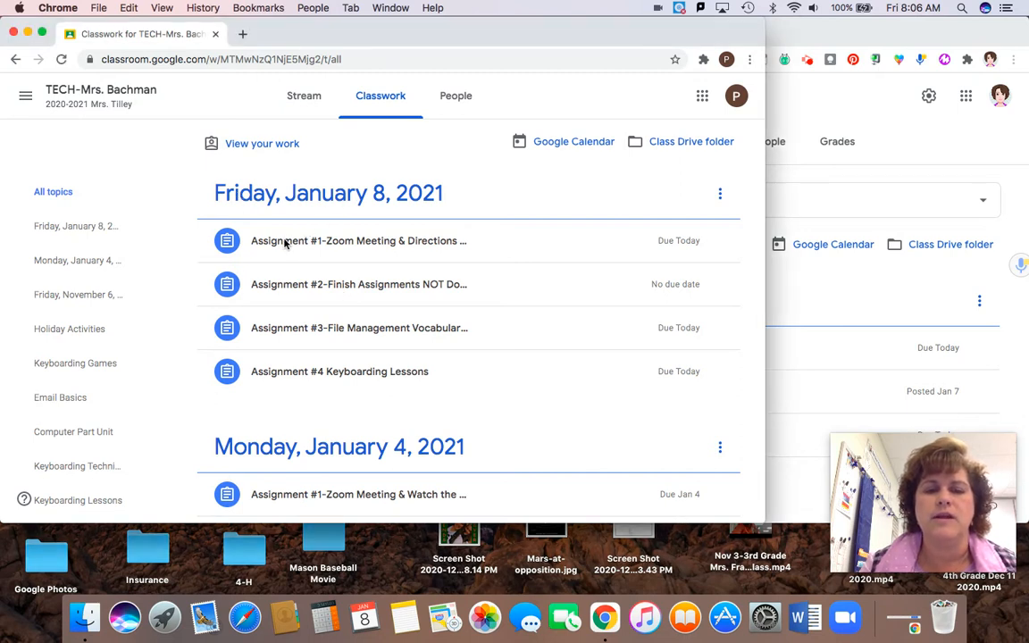
Expand the January 8 Zoom Meeting & Directions Video assignment and view its full page.
click(358, 240)
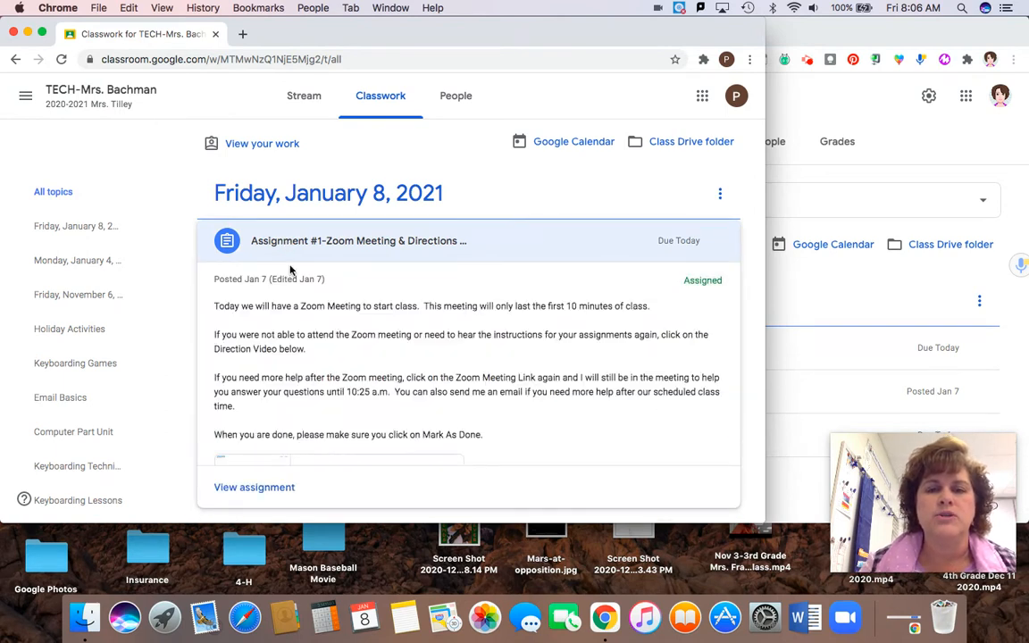
scroll(down, 3)
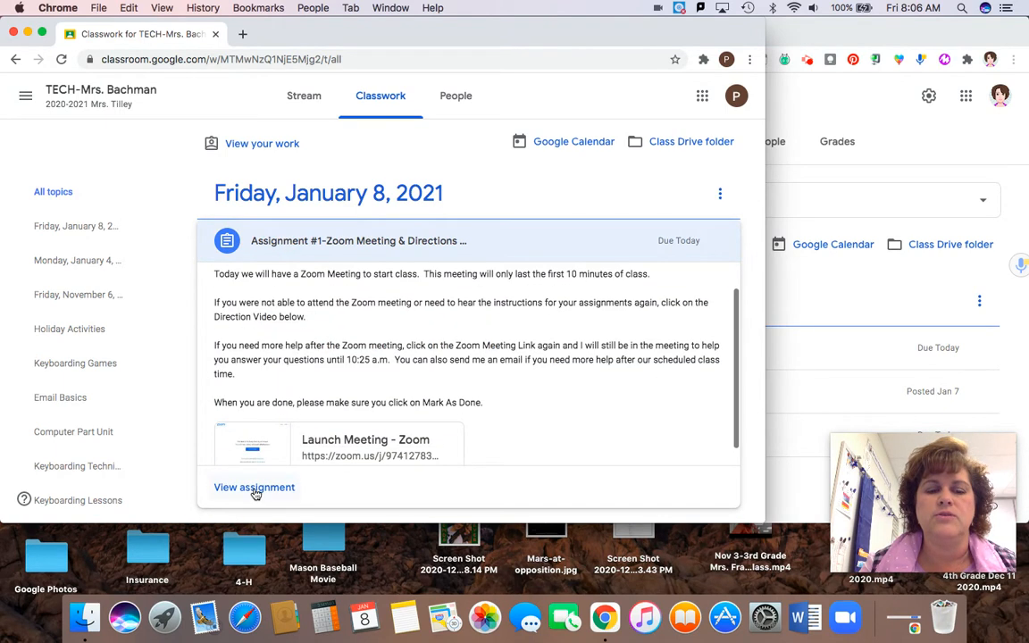
click(254, 487)
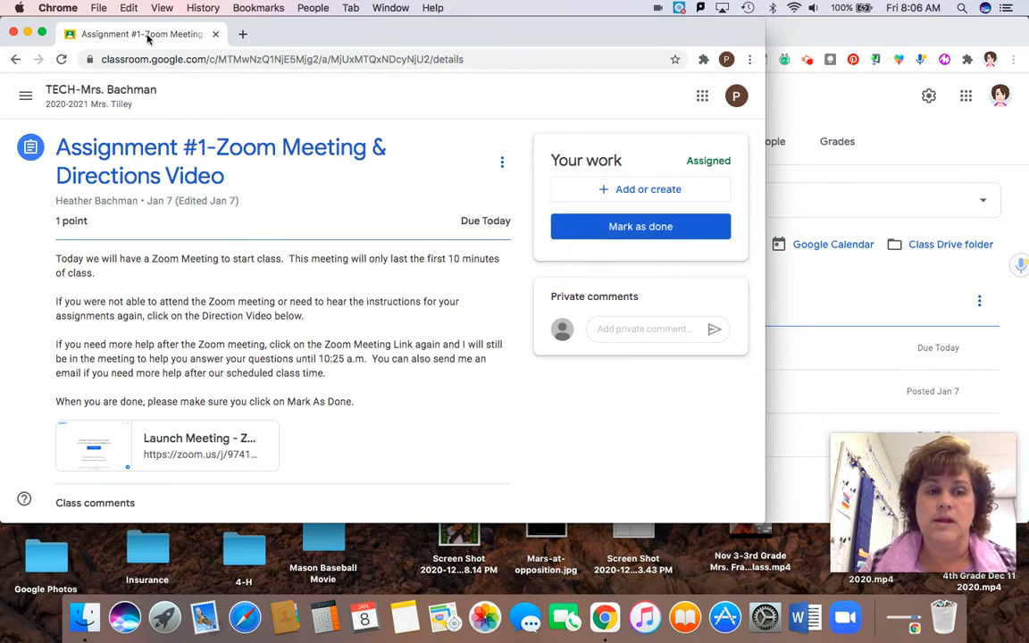
Back on Classwork, collapse Assignment #1, expand Assignment #2, and scroll to Monday, January 4.
click(15, 59)
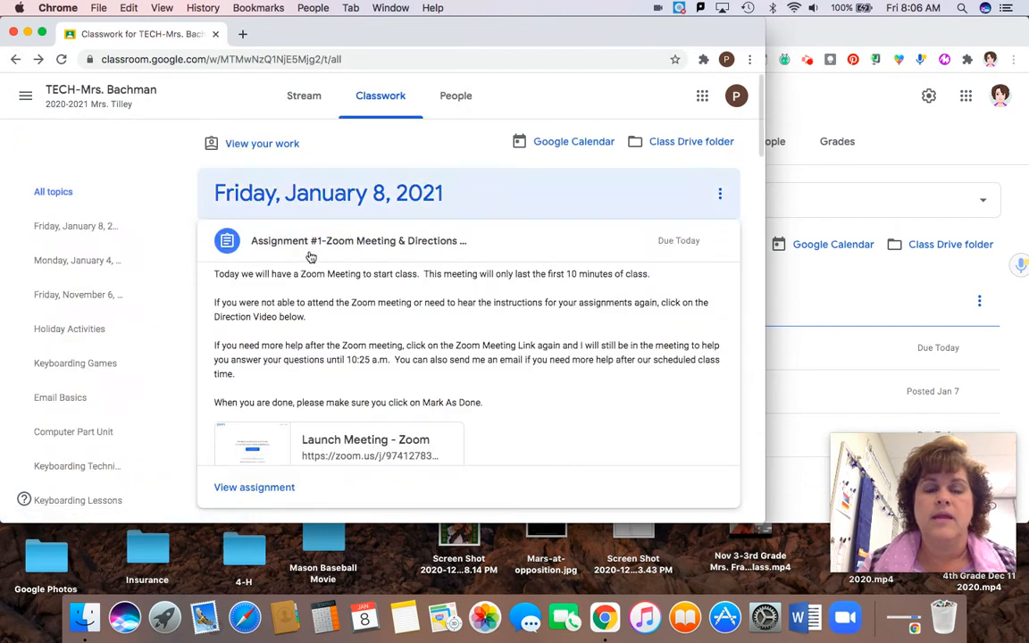
click(357, 241)
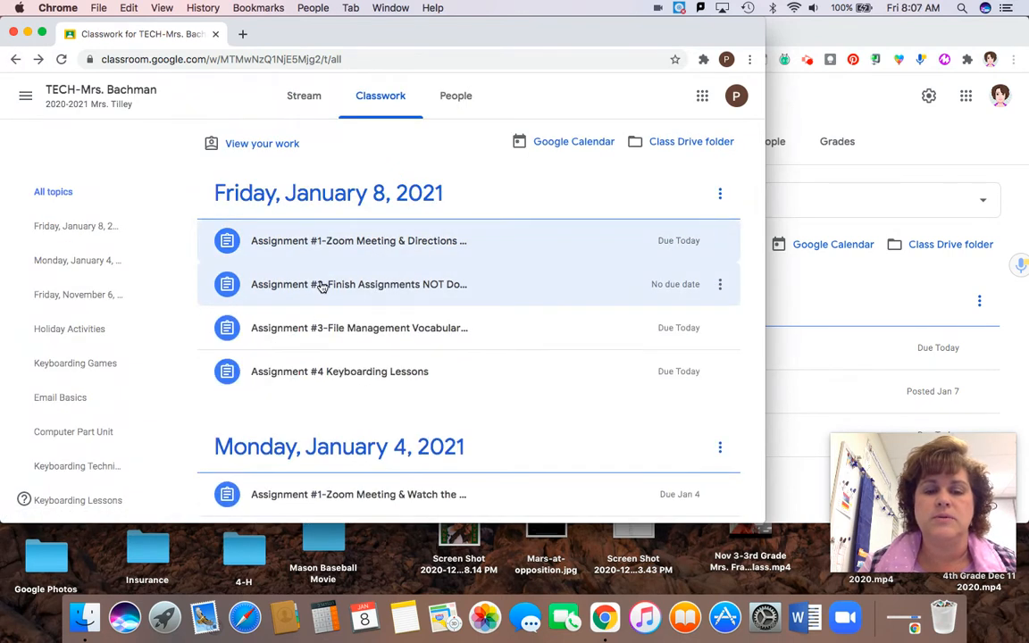
click(358, 284)
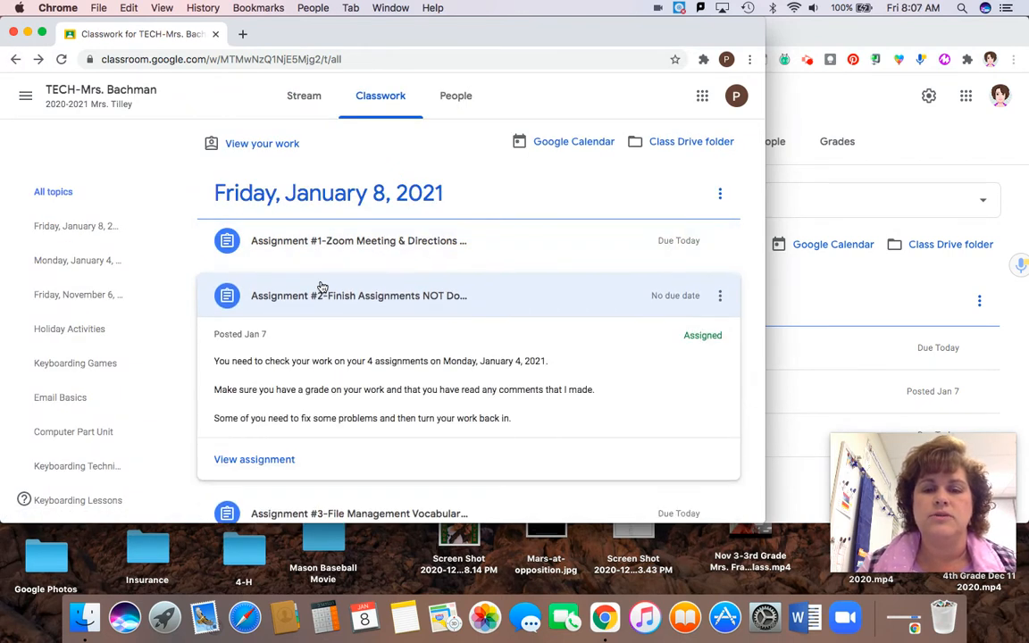
scroll(down, 3)
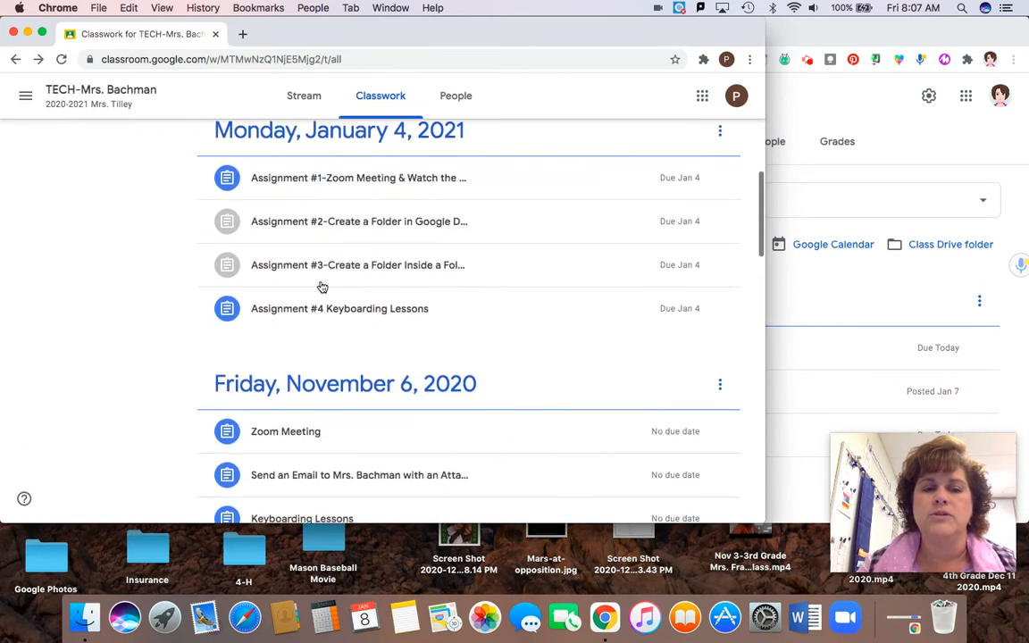
scroll(up, 3)
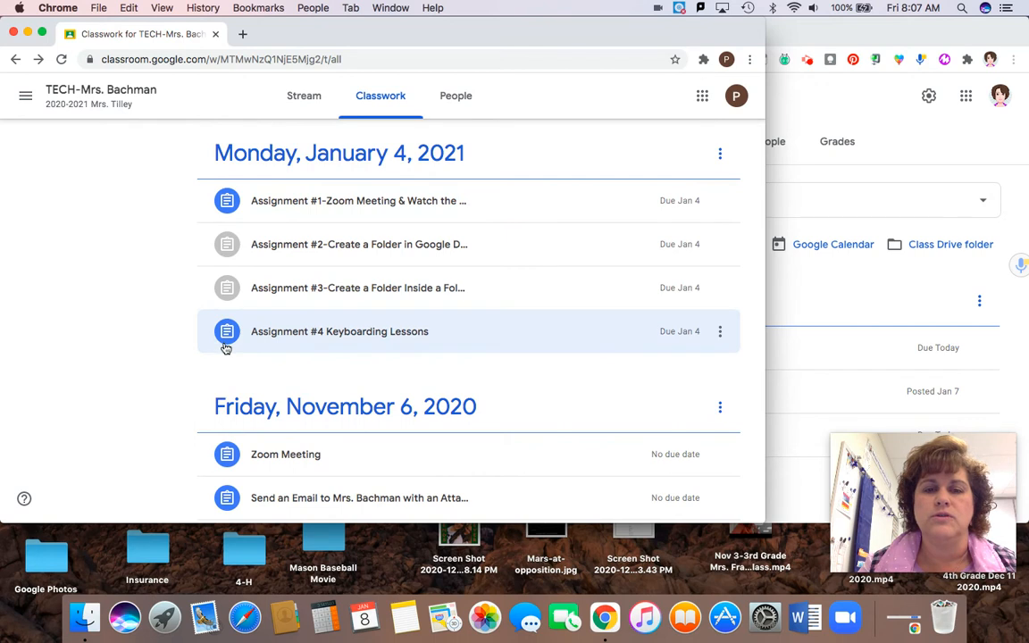
mouse_move(249, 340)
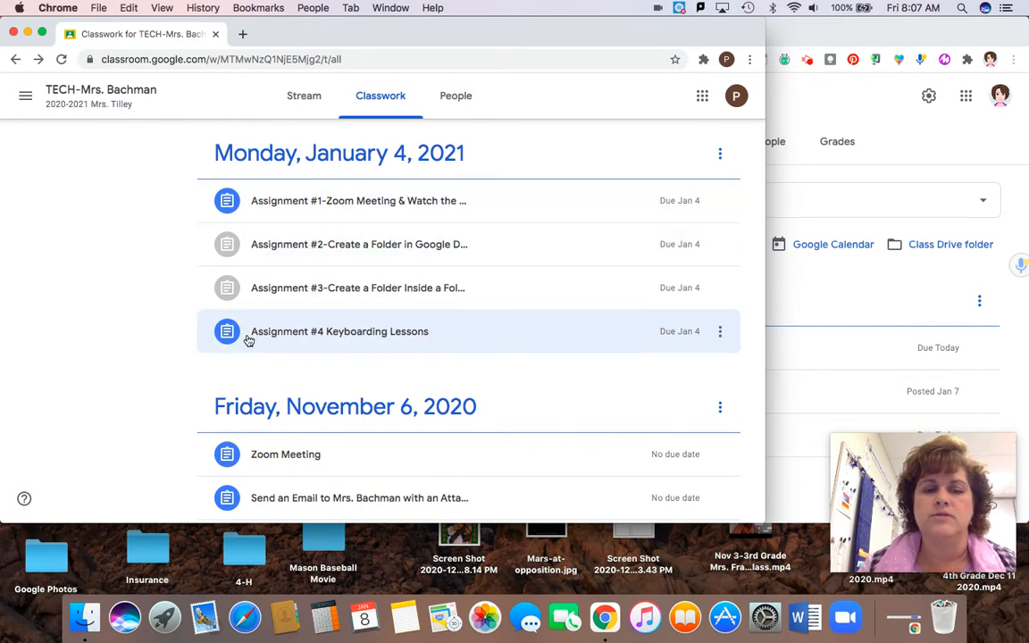
mouse_move(312, 369)
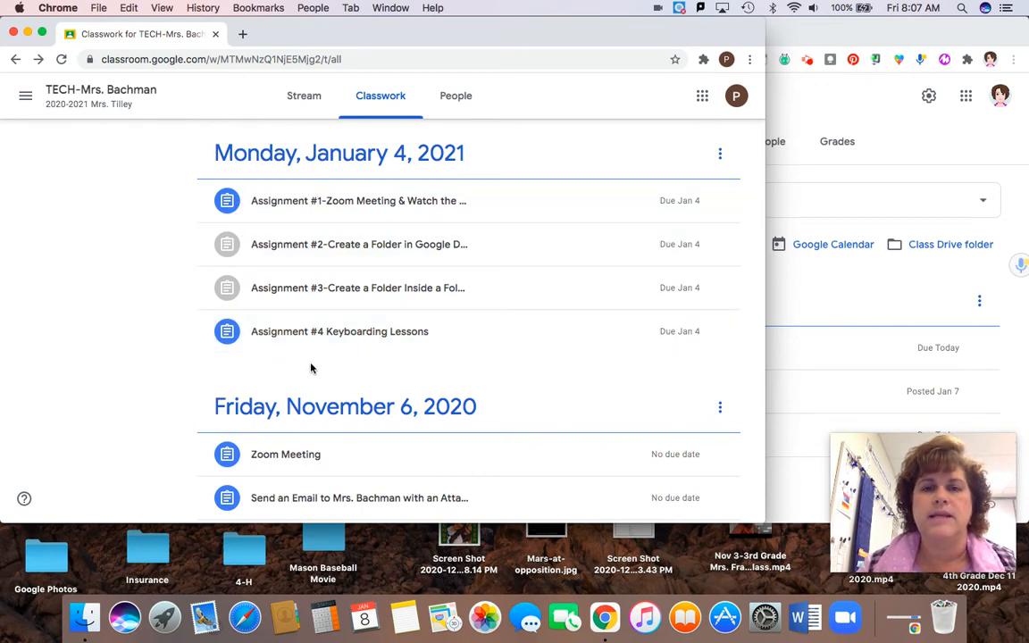
mouse_move(358, 201)
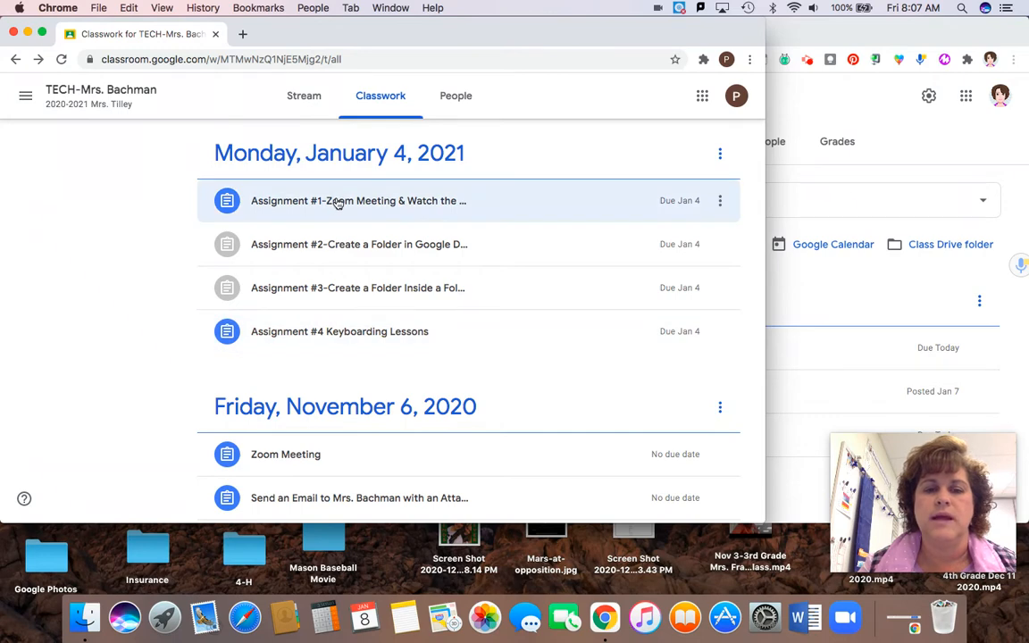
Open the January 4 Zoom Meeting & File Management Video assignment, mark it done, then go back.
click(357, 200)
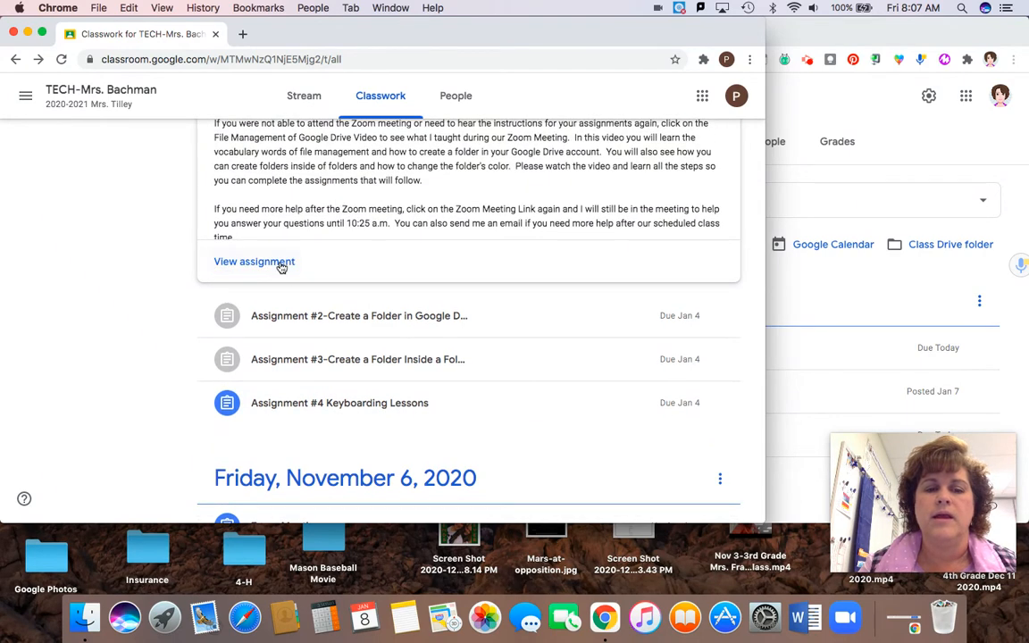
click(254, 261)
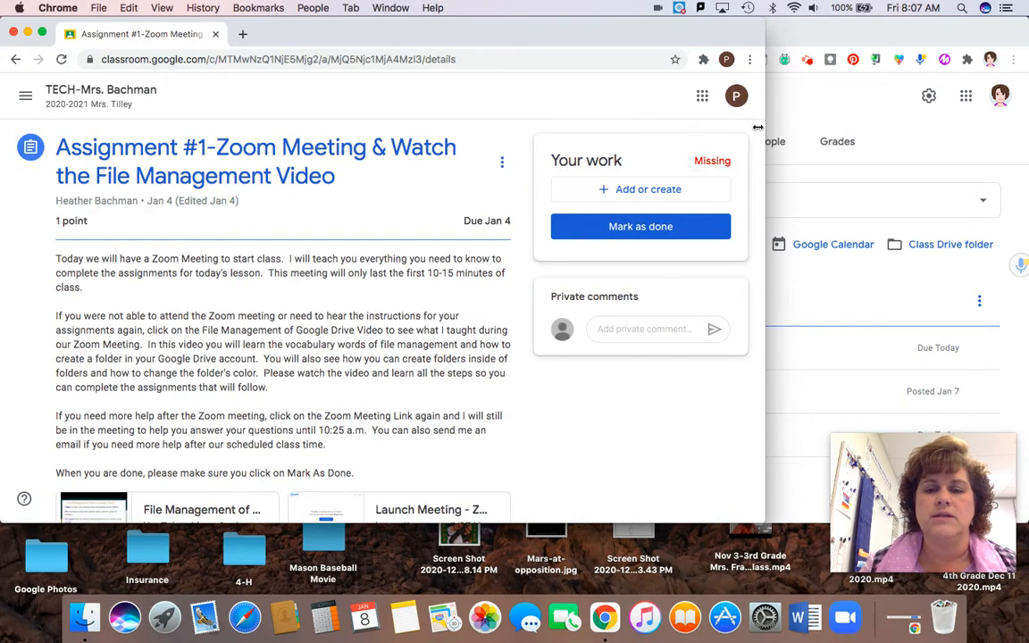
mouse_move(710, 154)
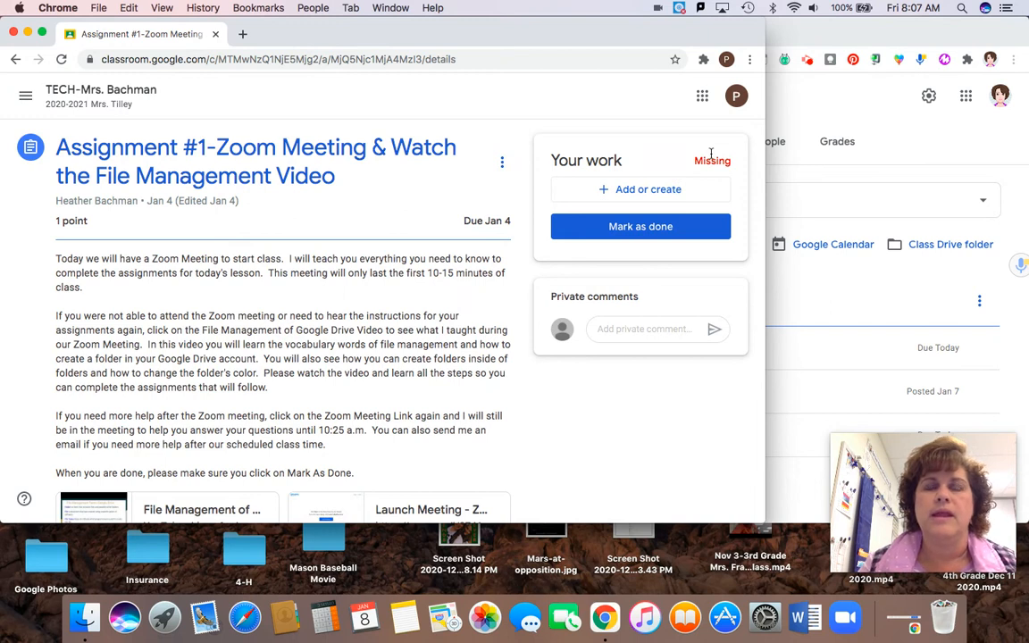
mouse_move(714, 177)
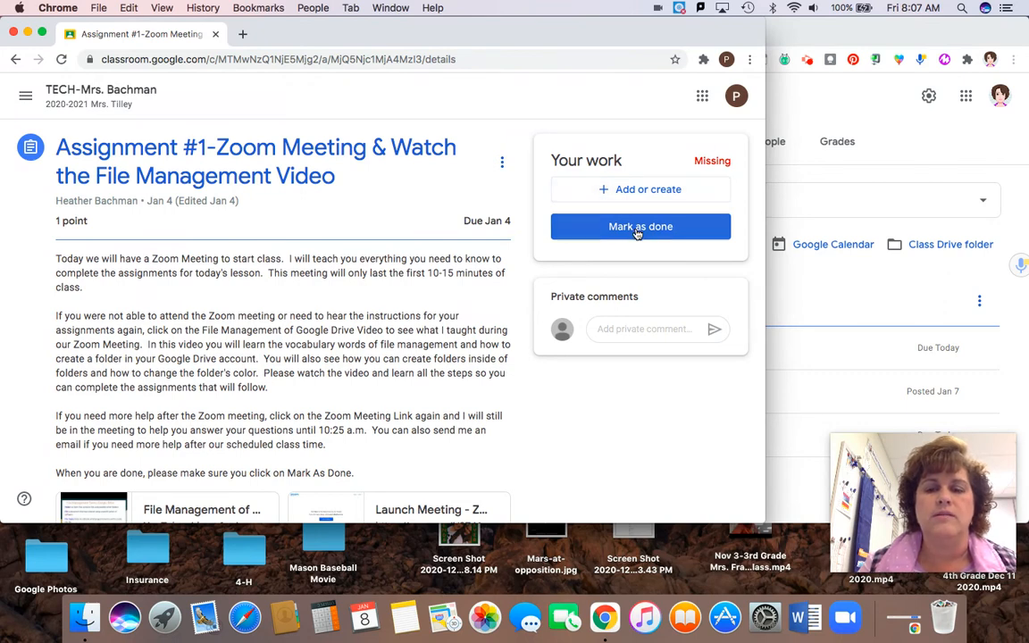
click(640, 226)
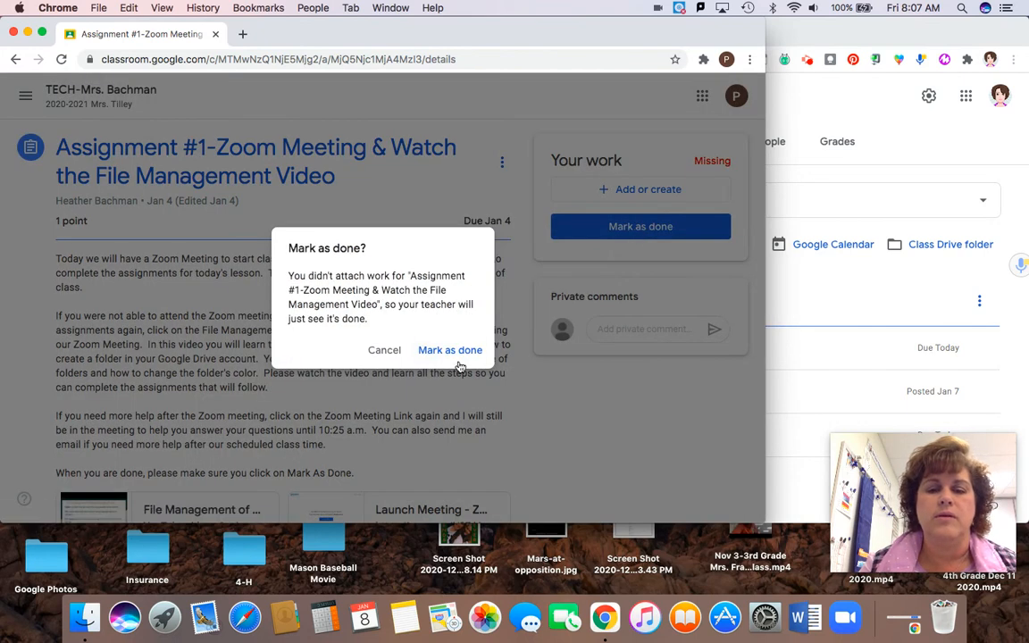
click(450, 349)
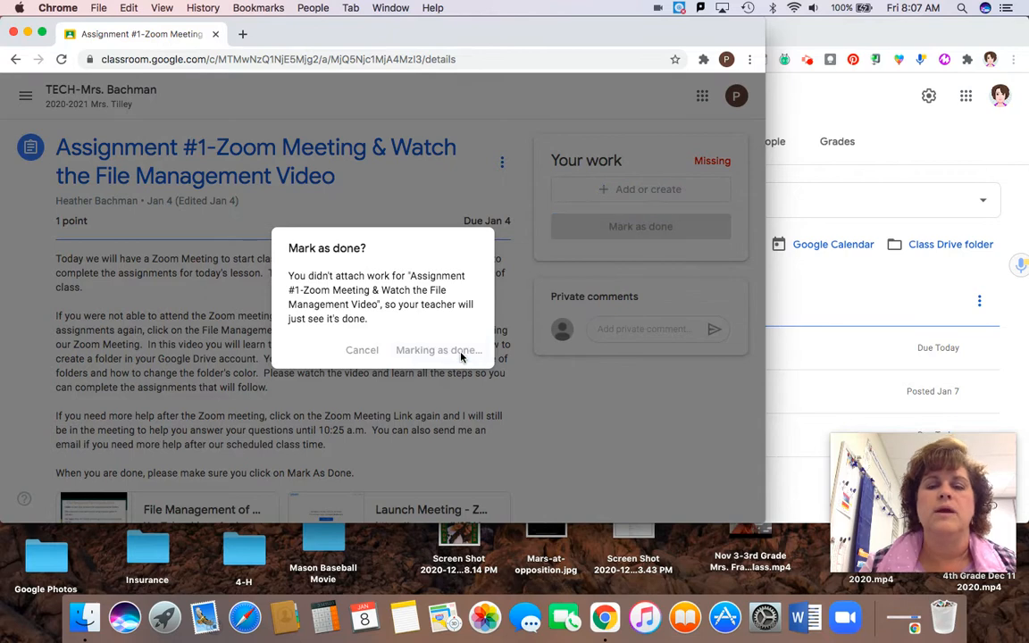
click(438, 349)
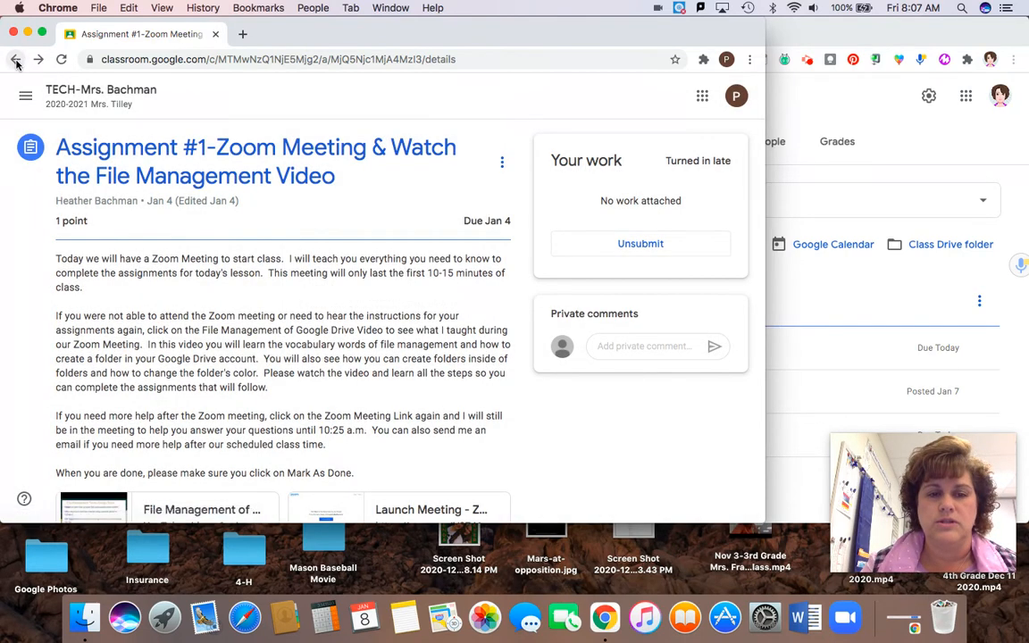
click(15, 59)
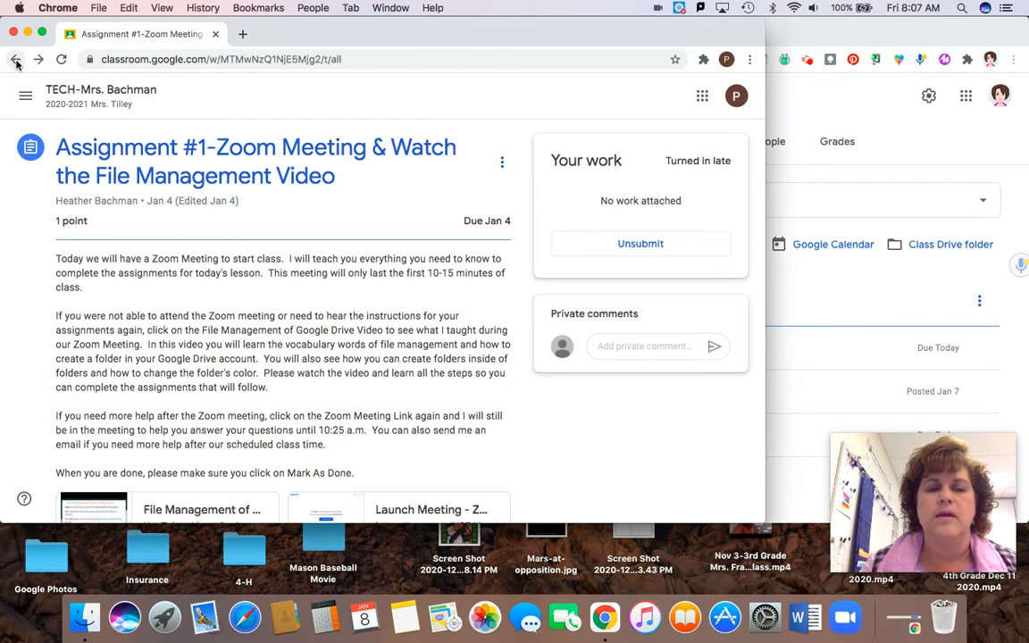
Expand January 4 Assignment #2, Create a Folder in Google Drive, and view its full page.
click(15, 59)
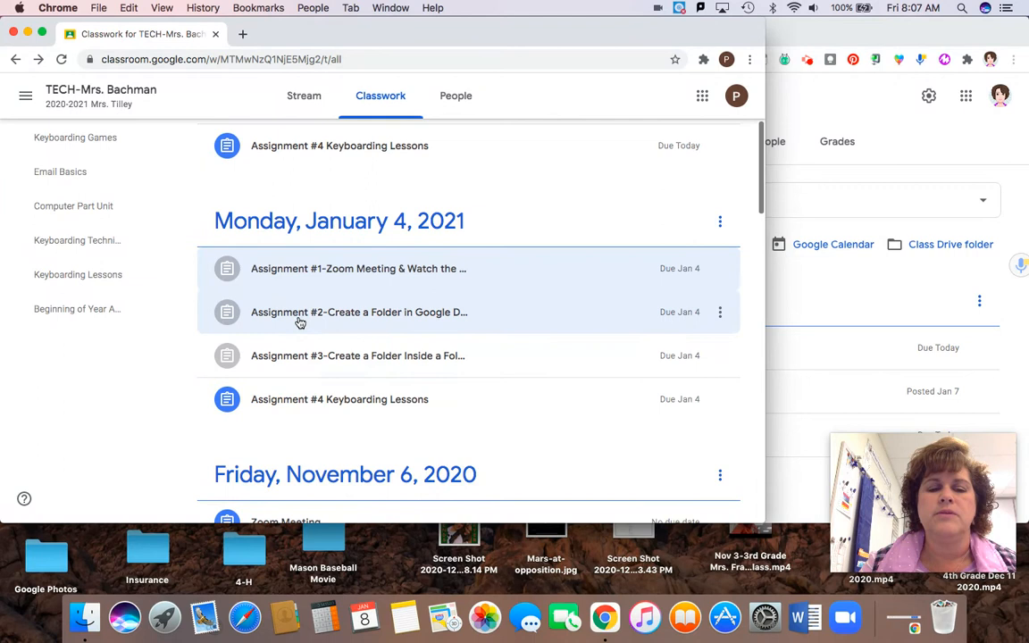
mouse_move(232, 323)
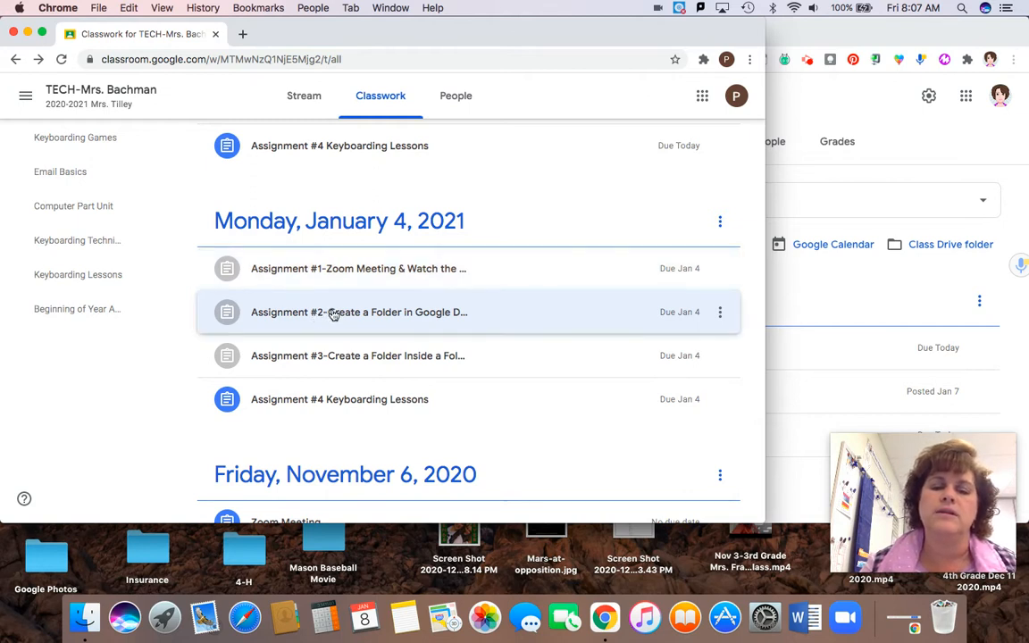
click(358, 312)
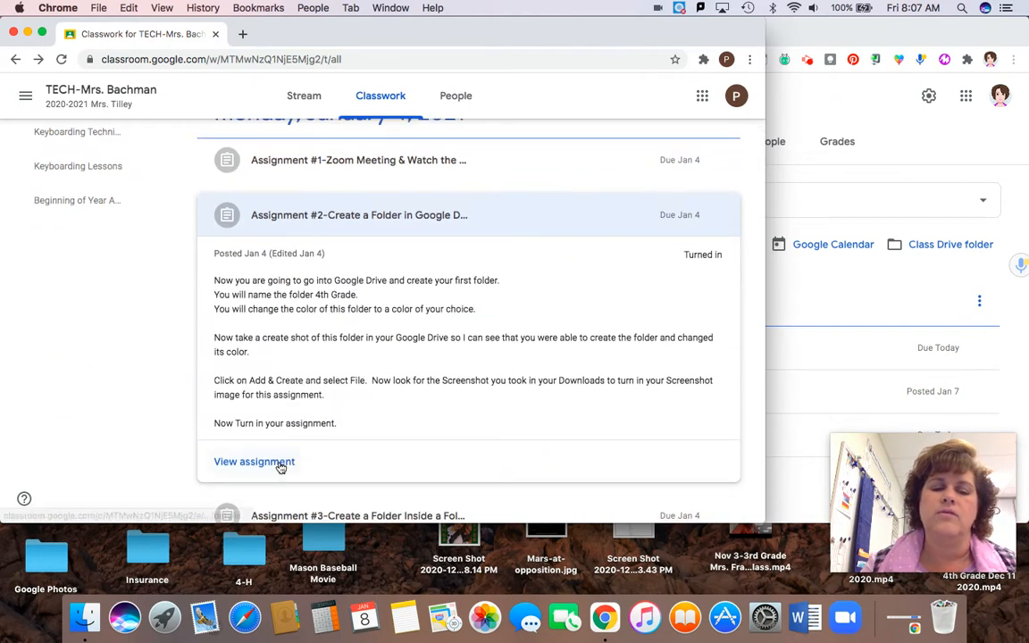
click(253, 462)
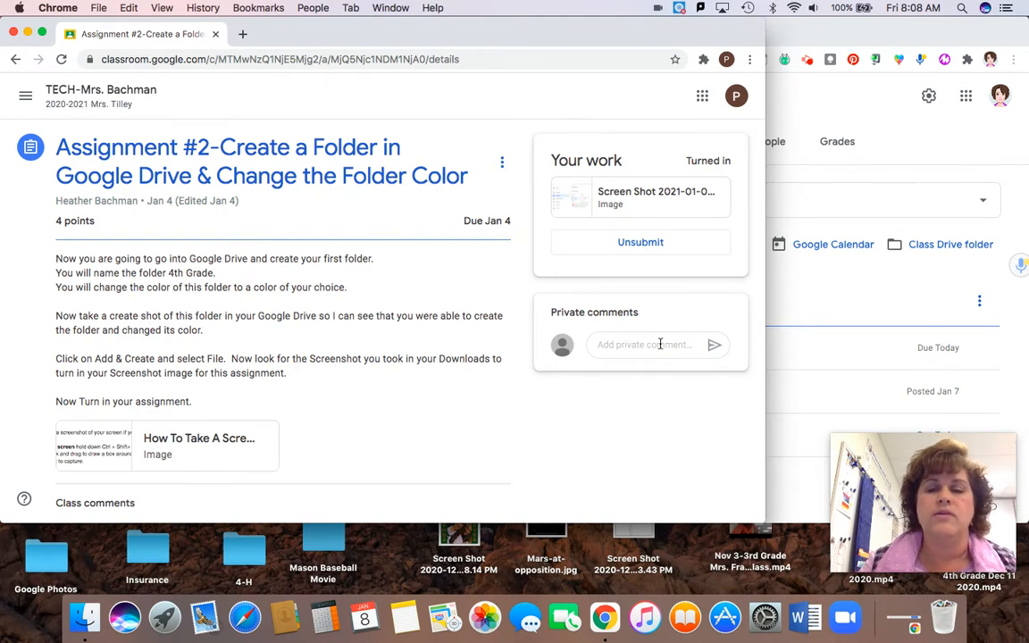
Unsubmit the Create a Folder assignment and confirm in the Unsubmit dialog.
click(640, 242)
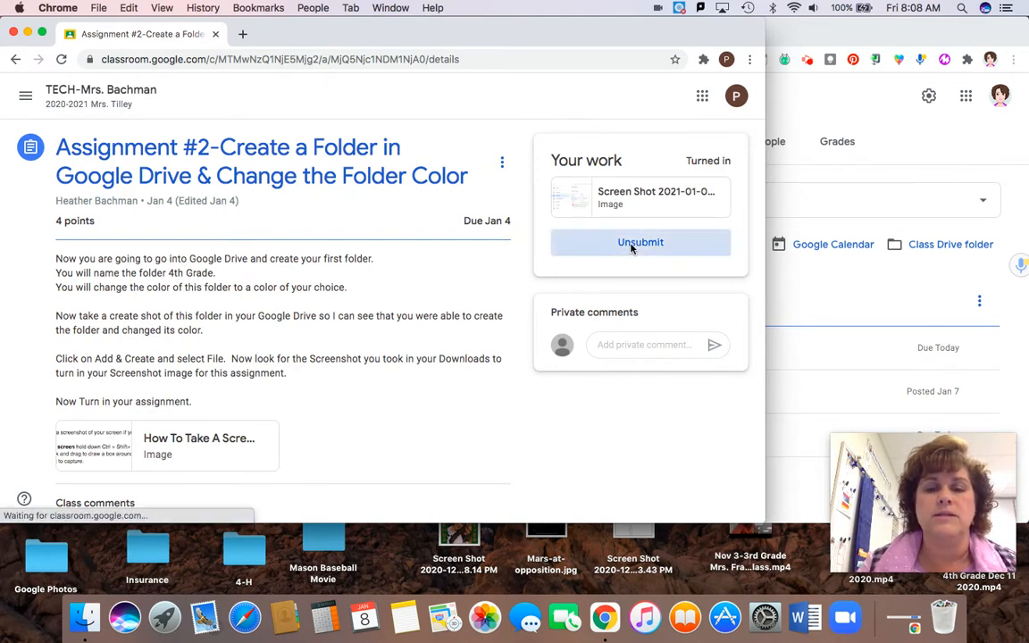
click(640, 242)
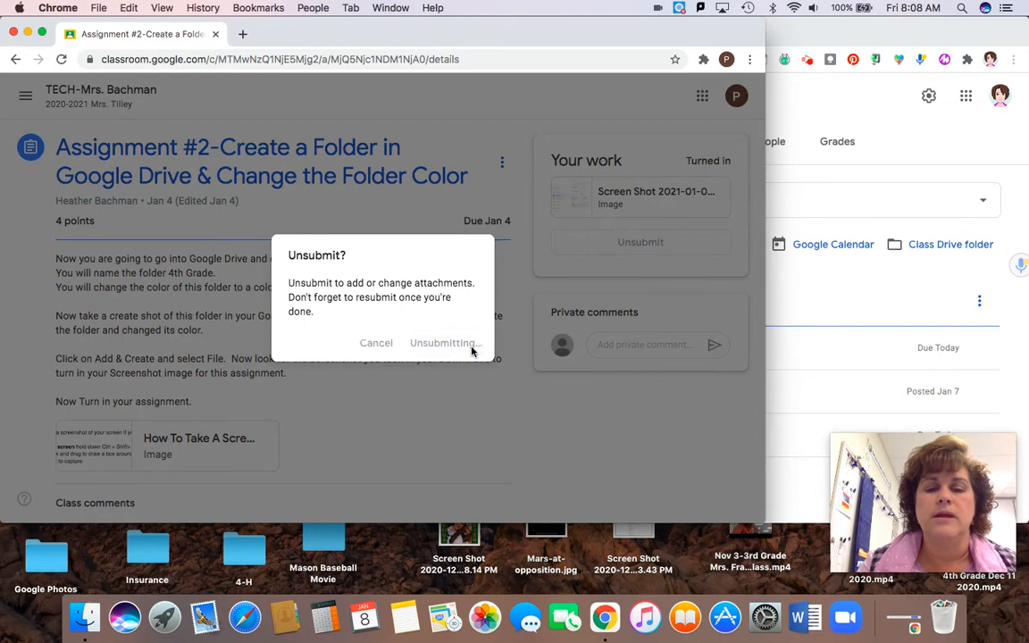
click(443, 342)
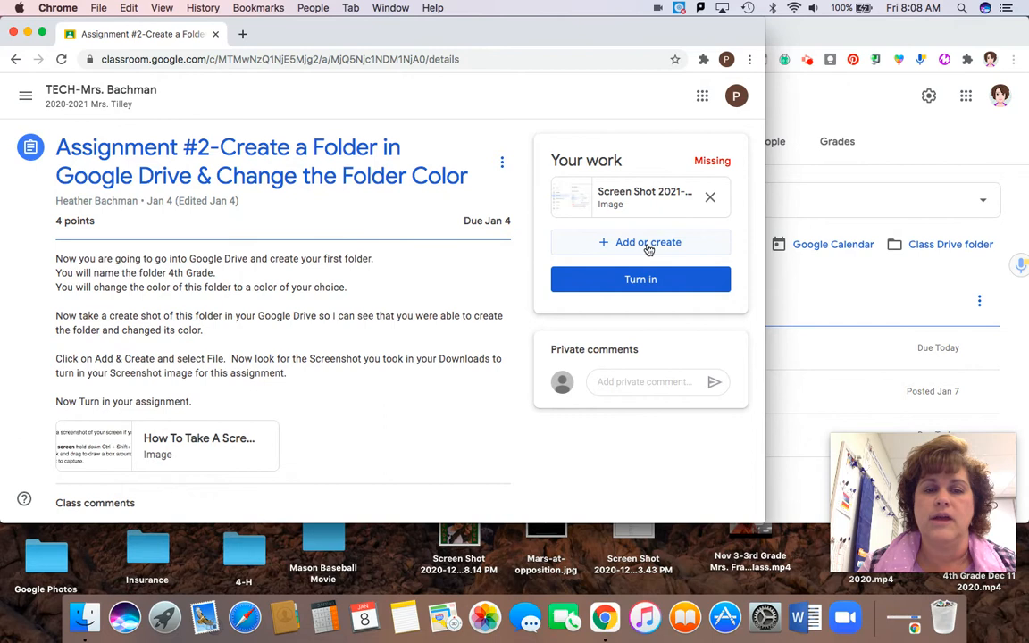
mouse_move(515, 271)
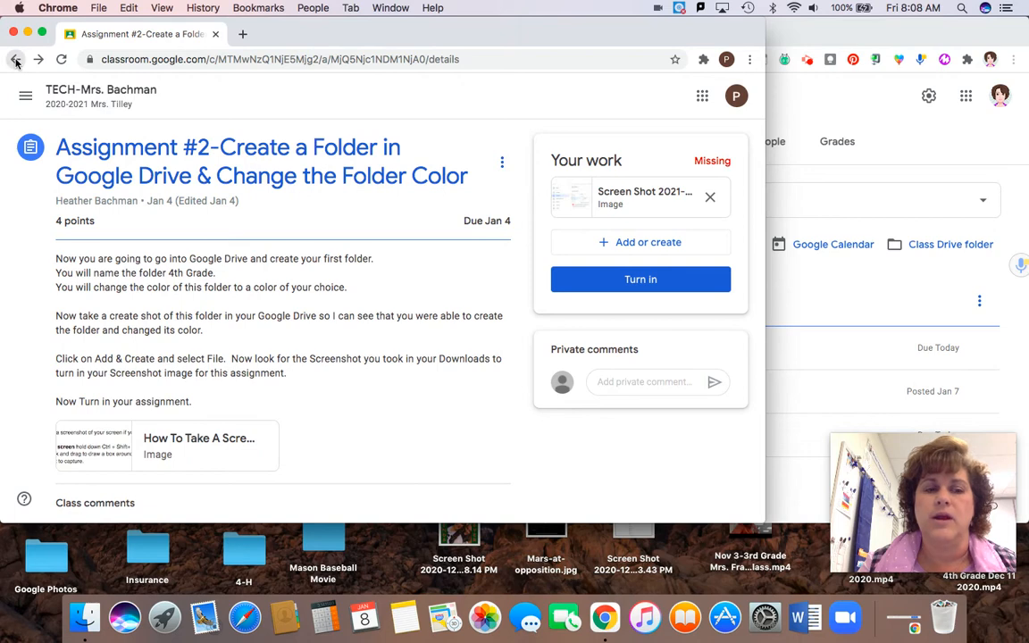
Return to Classwork and open the January 4 Assignment #4 Keyboarding Lessons page.
click(15, 59)
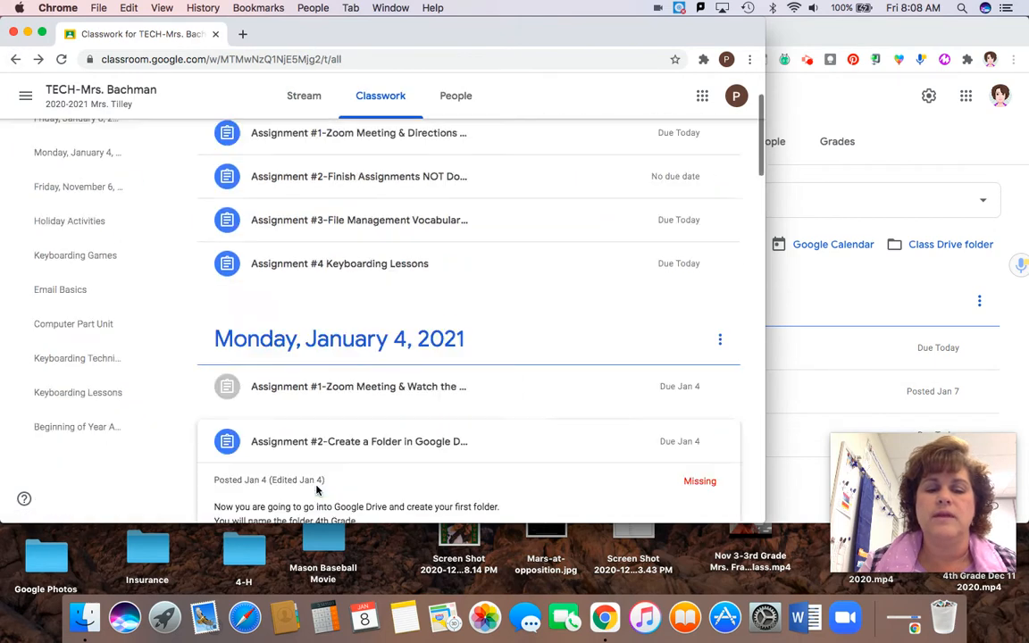
scroll(down, 3)
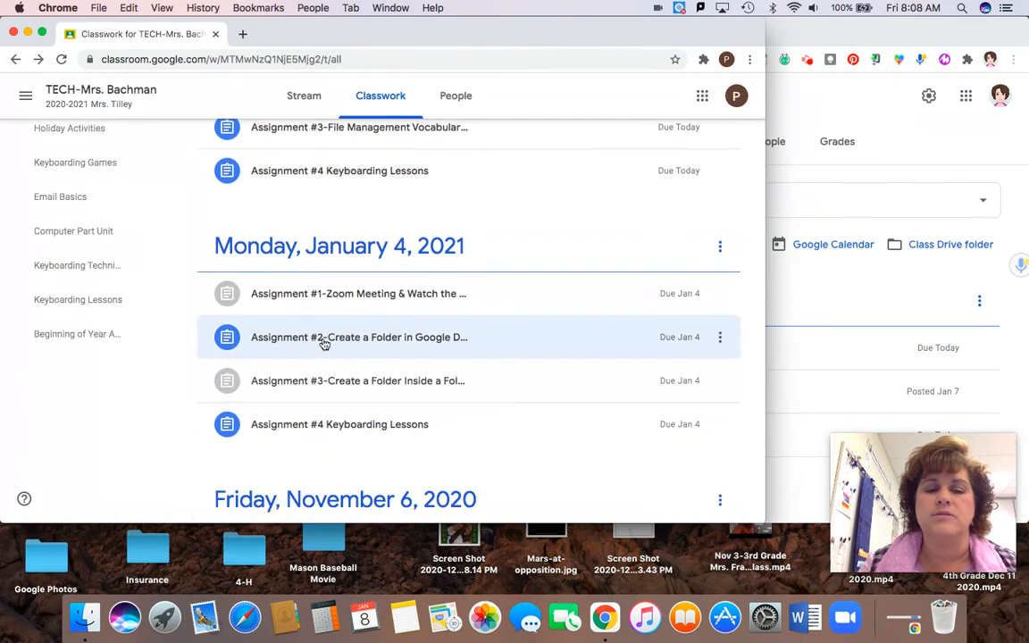
mouse_move(318, 366)
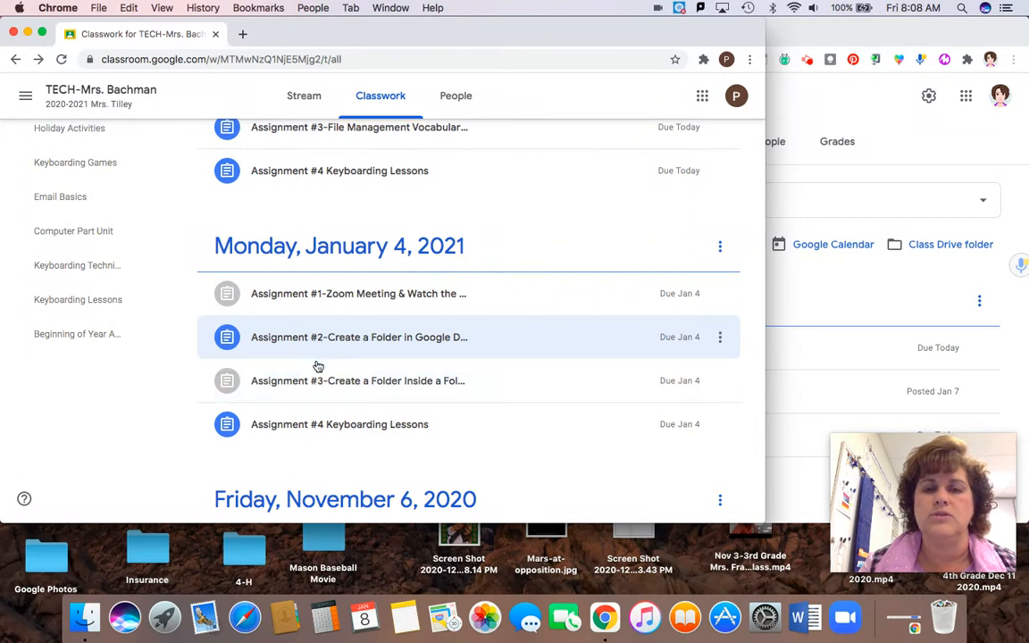
mouse_move(330, 387)
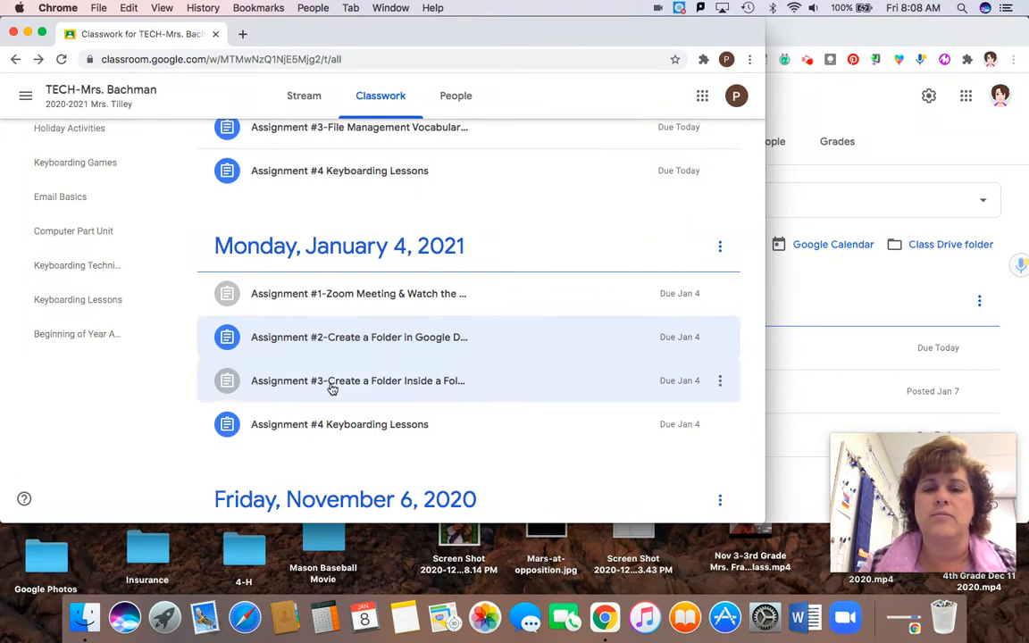
click(339, 425)
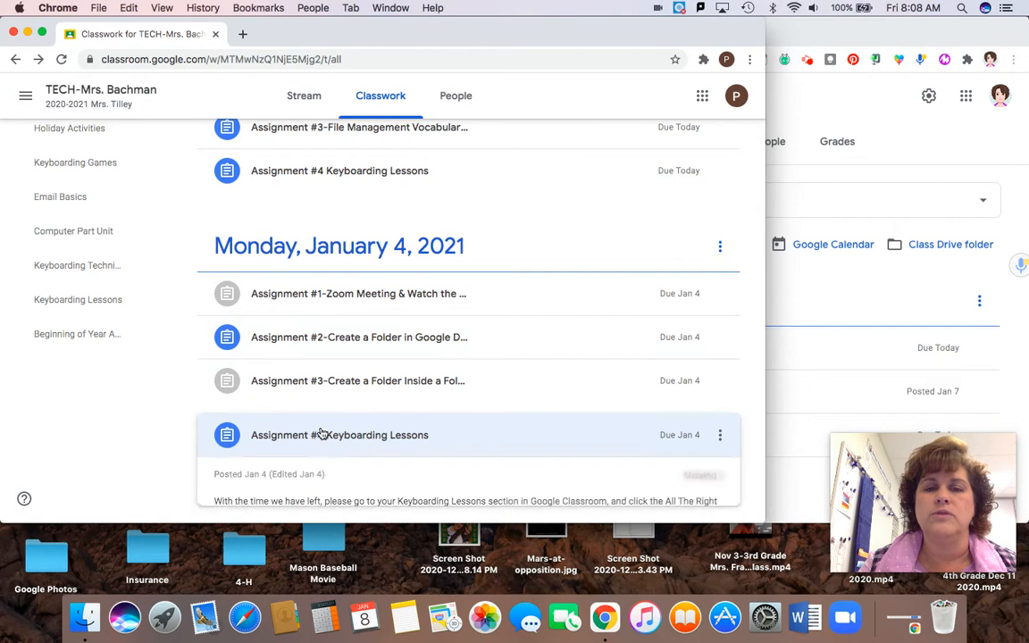
click(339, 435)
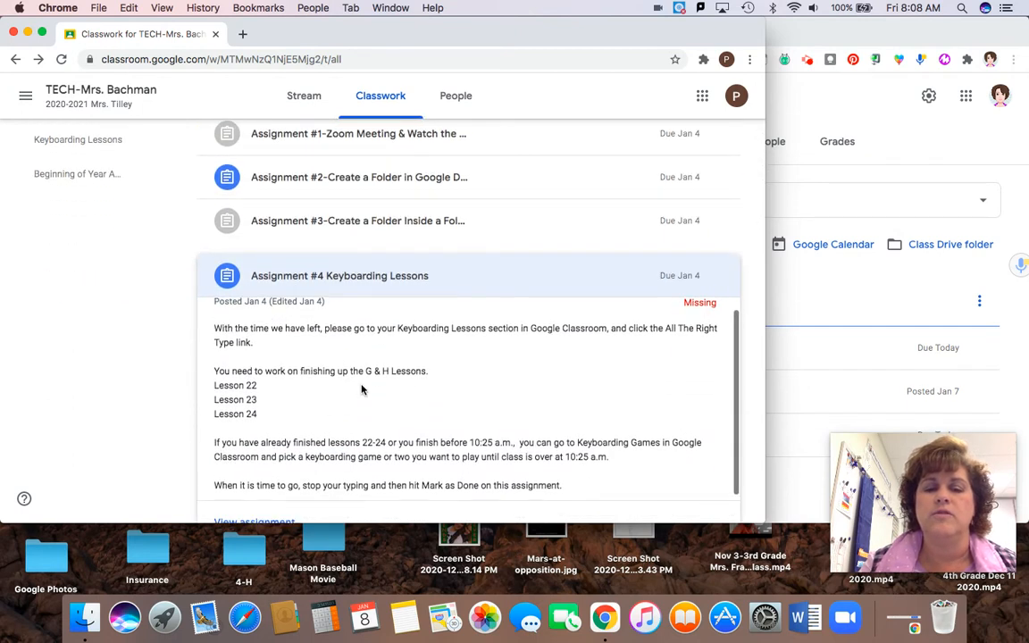
scroll(down, 3)
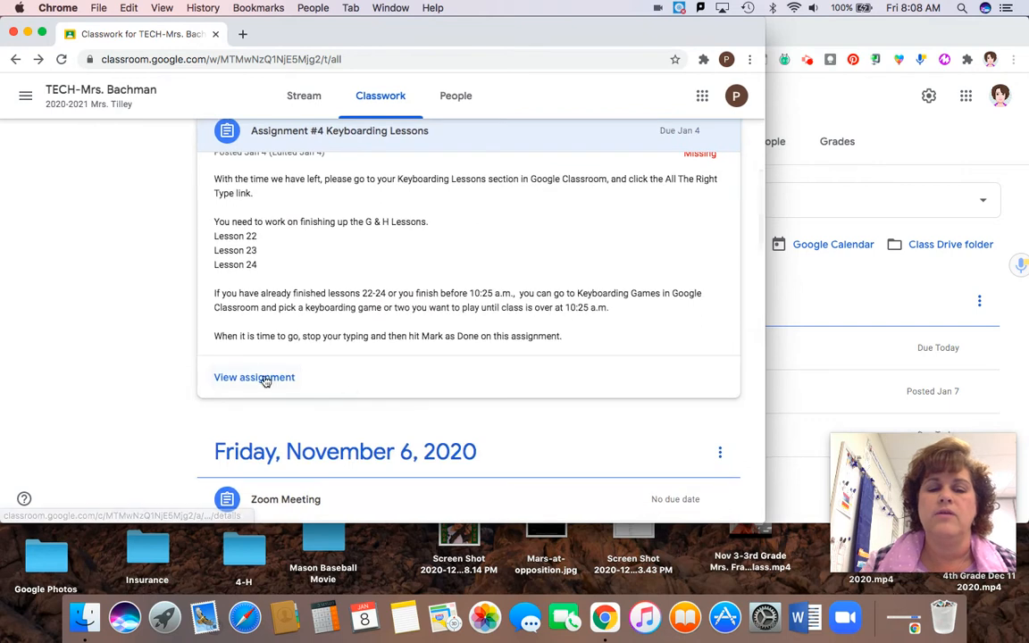
click(253, 377)
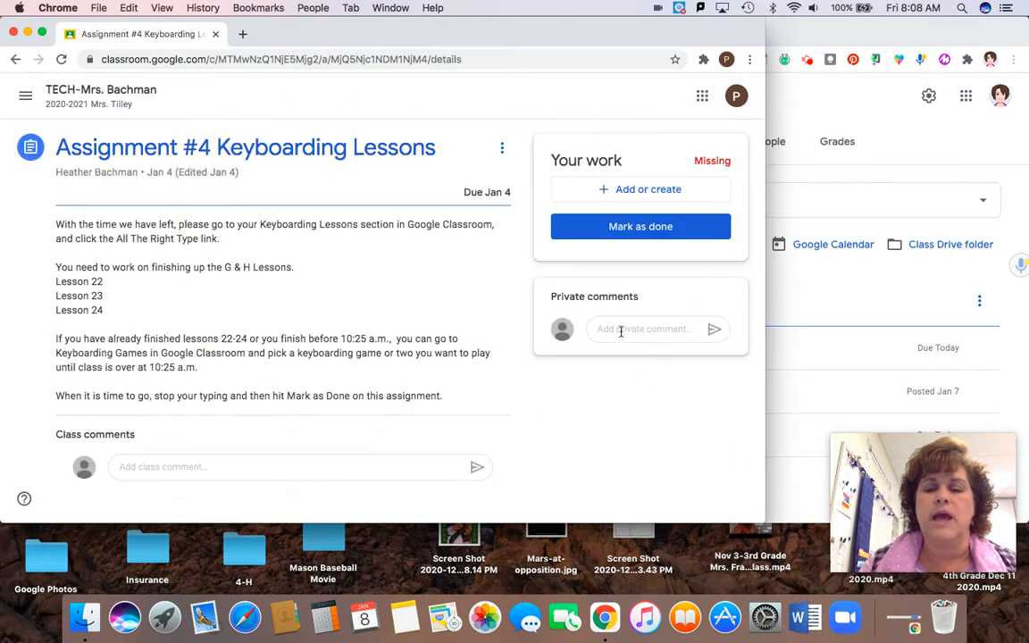
Start a private comment to the teacher, then go back to the Classwork list.
click(652, 329)
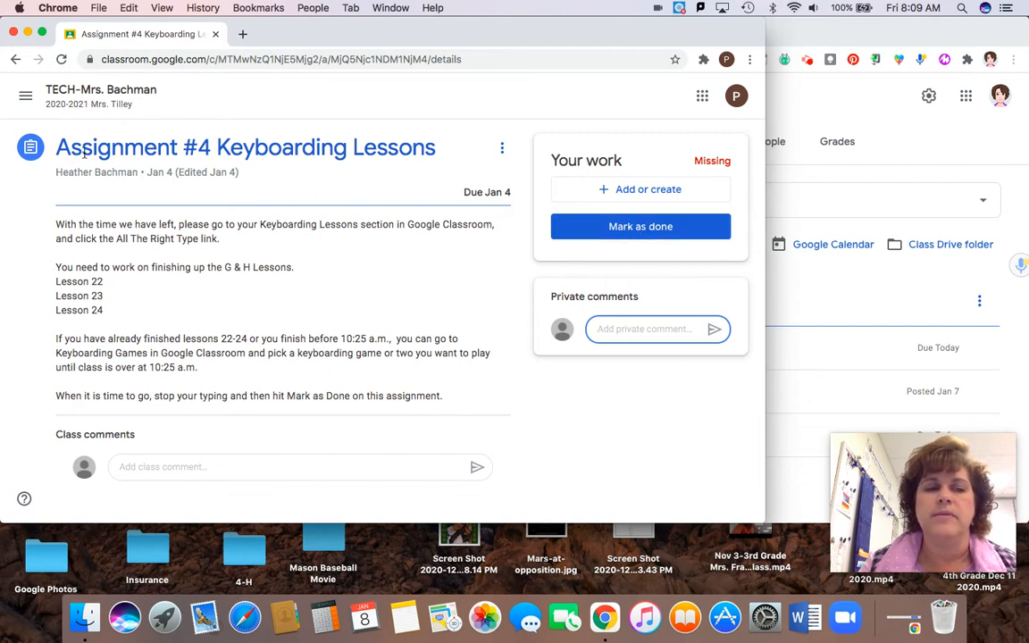
click(15, 59)
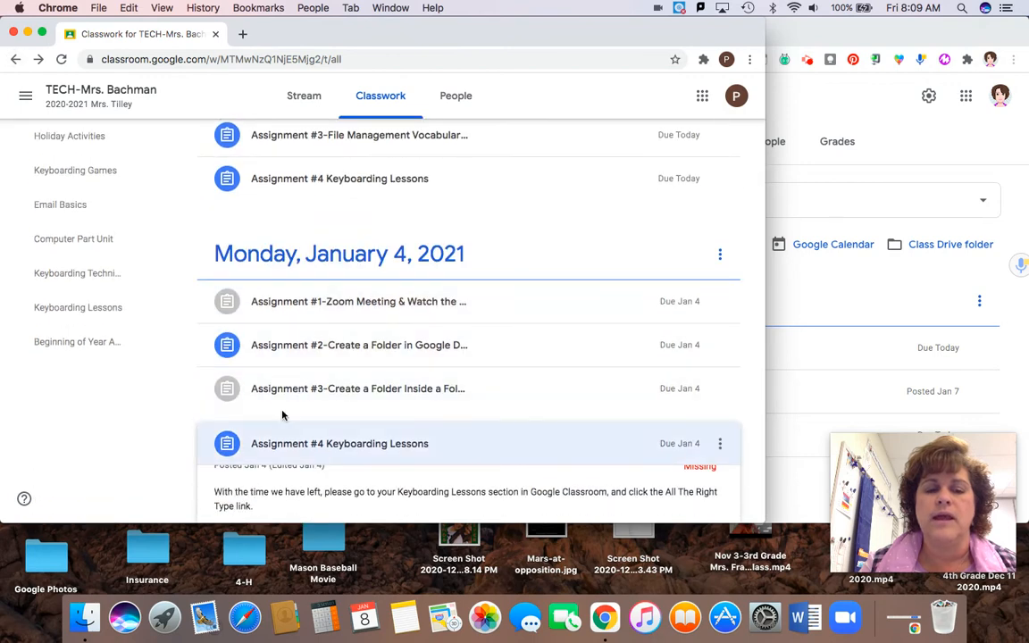
scroll(up, 3)
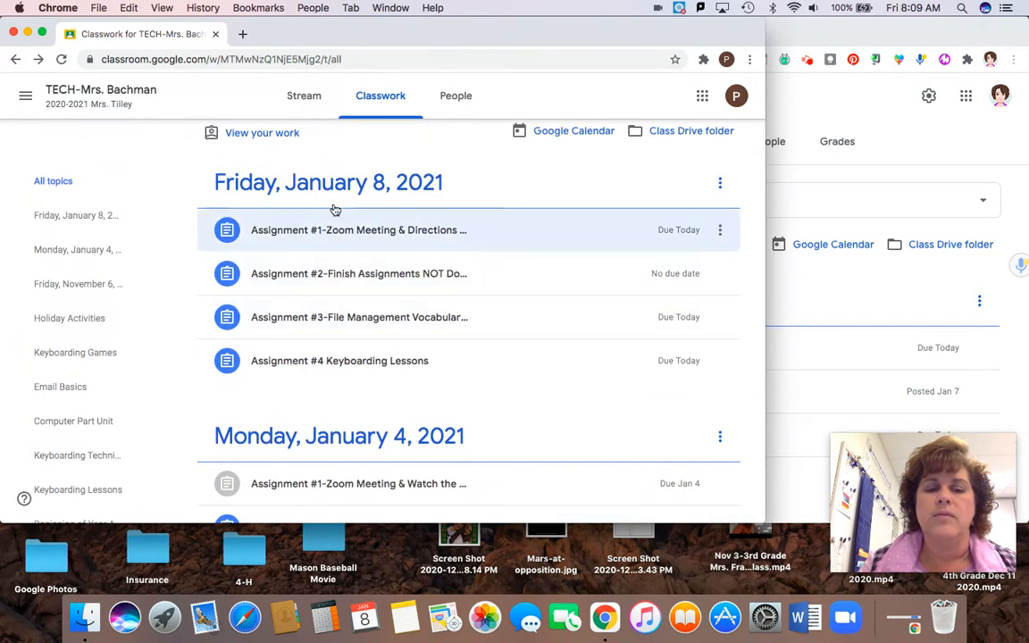
click(358, 284)
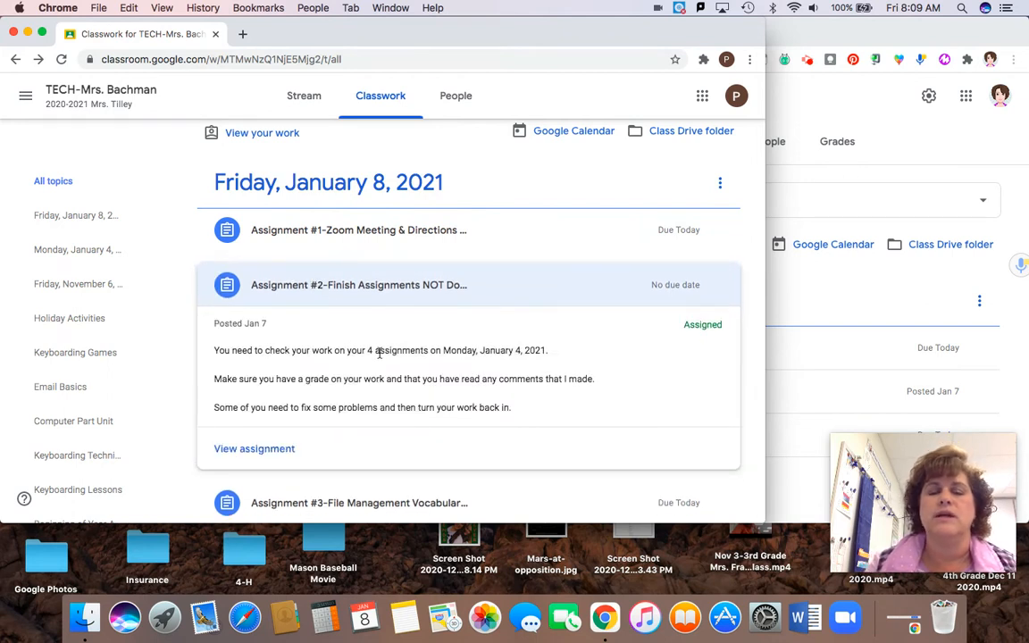
scroll(down, 3)
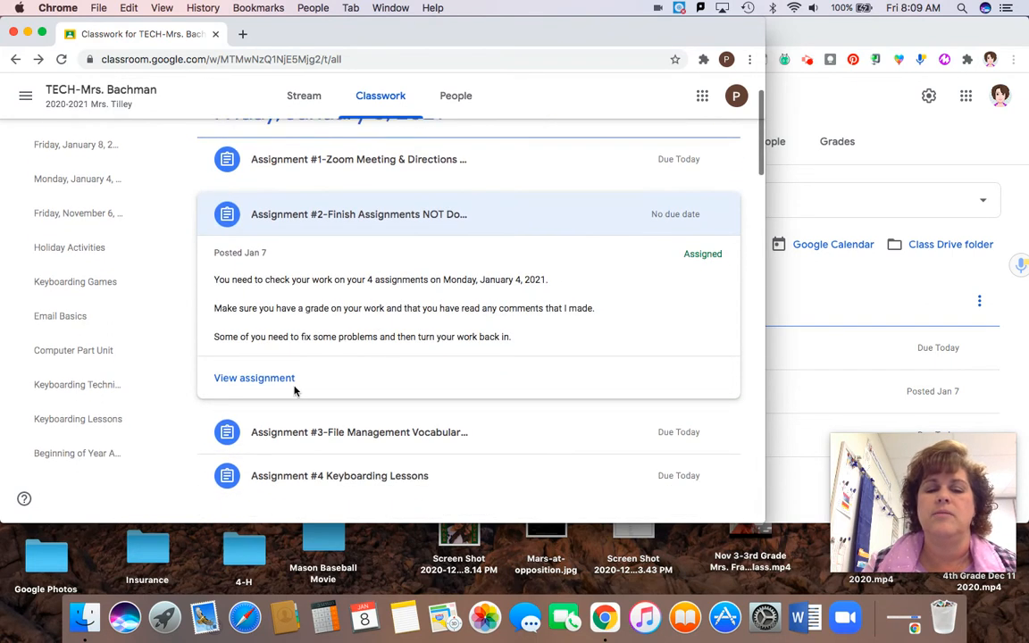
click(254, 378)
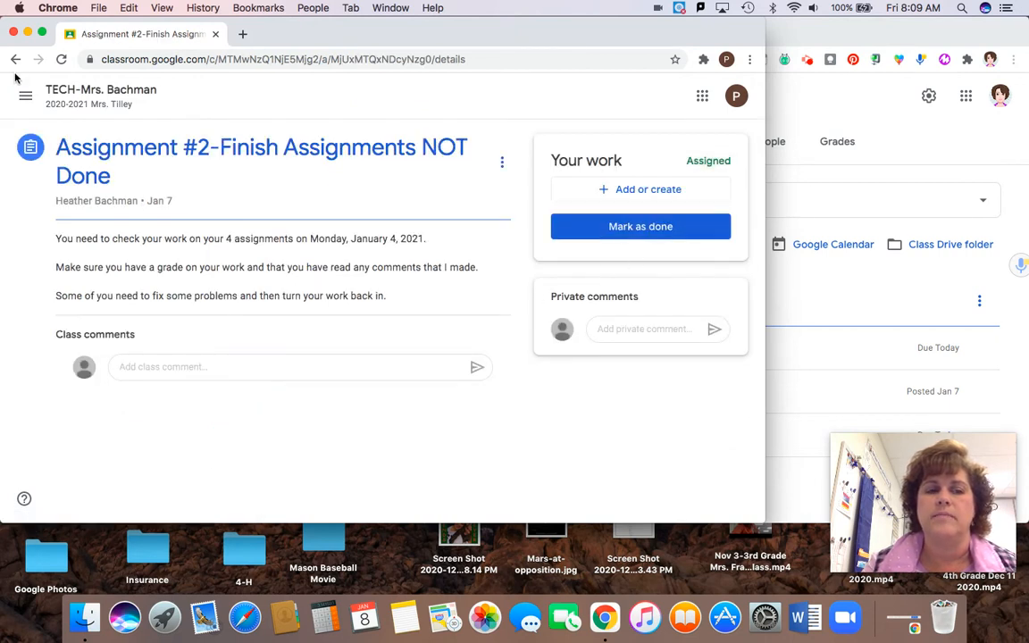
click(15, 59)
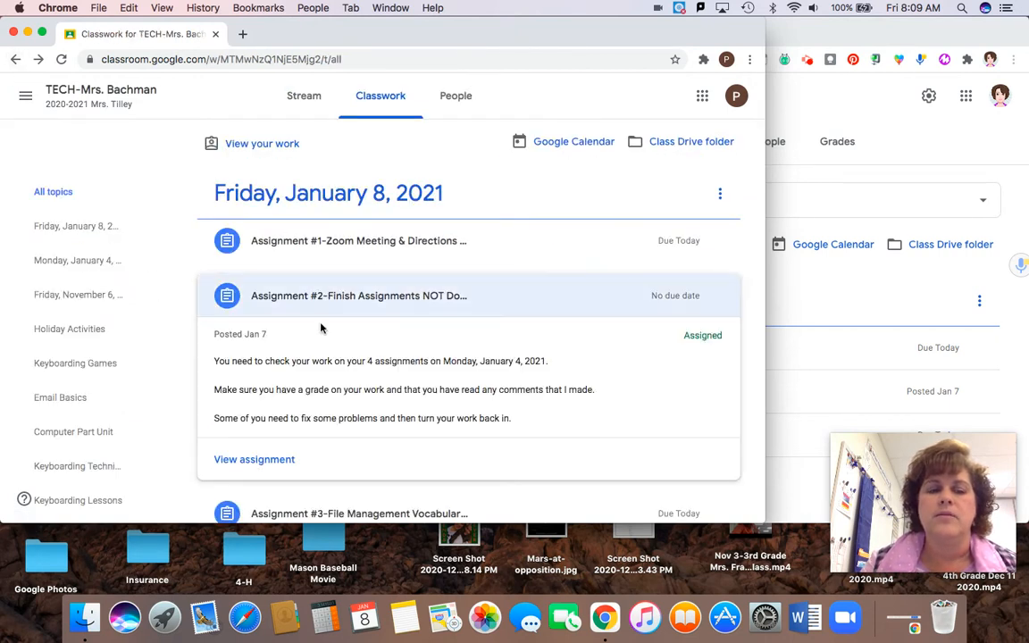
click(357, 295)
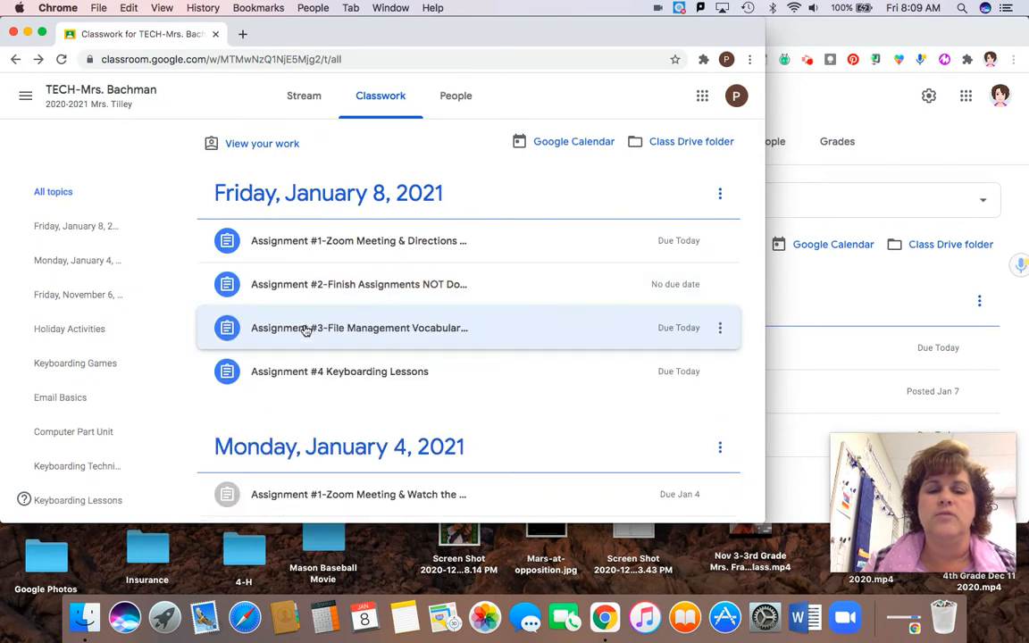
Expand Assignment #3 and open the attached File Management Vocabulary Crossword Puzzle sheet.
click(358, 328)
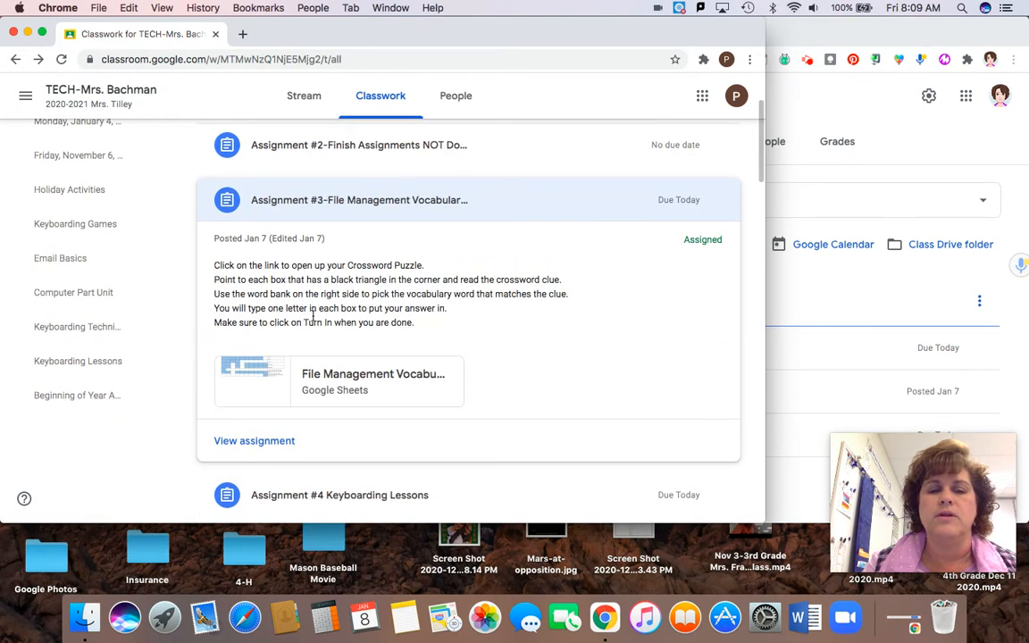
mouse_move(427, 226)
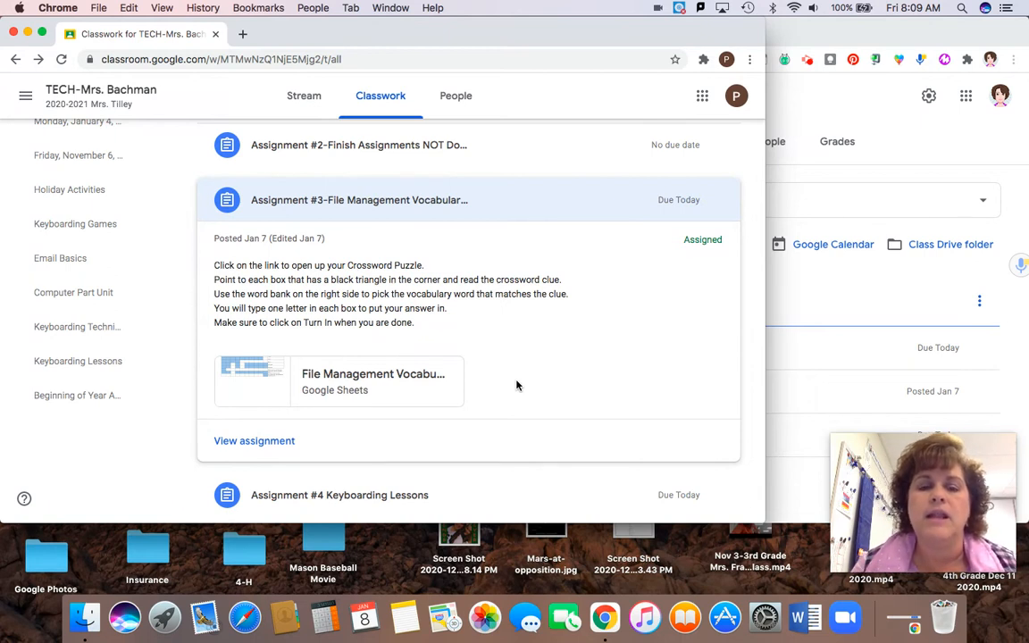
click(340, 381)
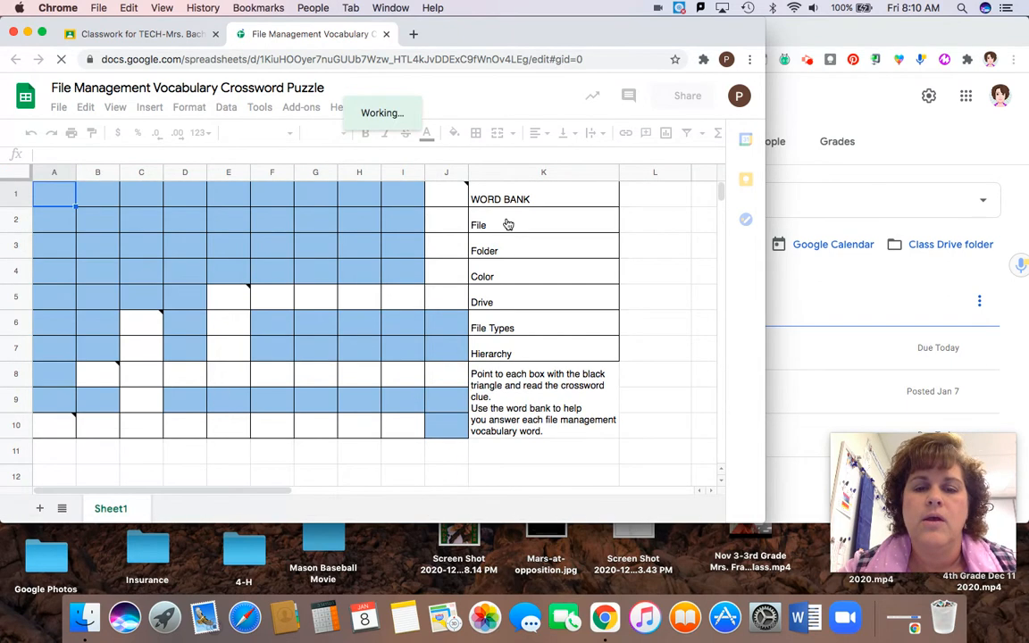
mouse_move(497, 232)
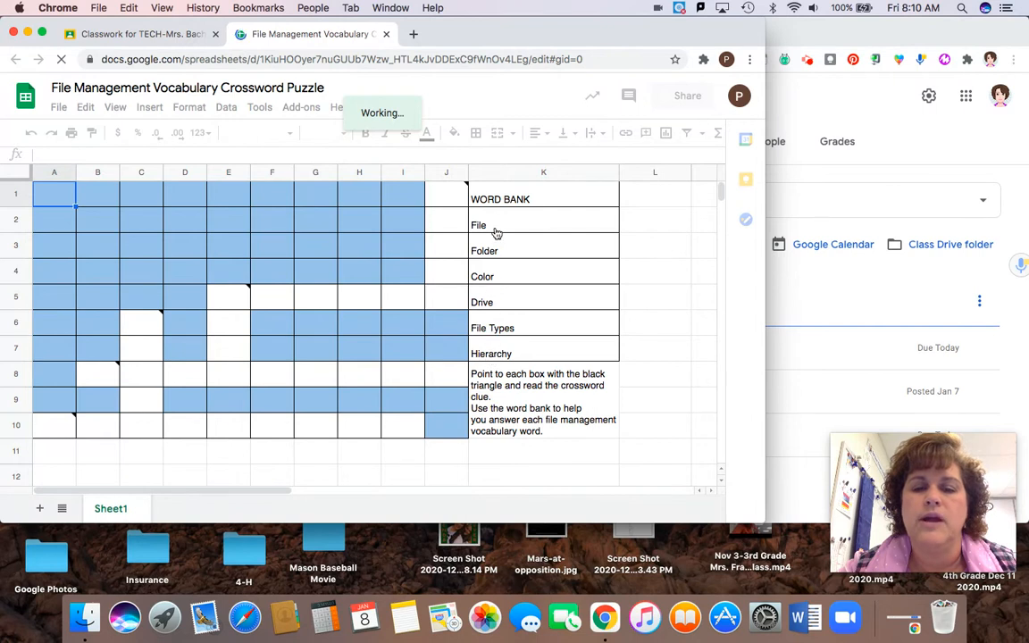
mouse_move(501, 383)
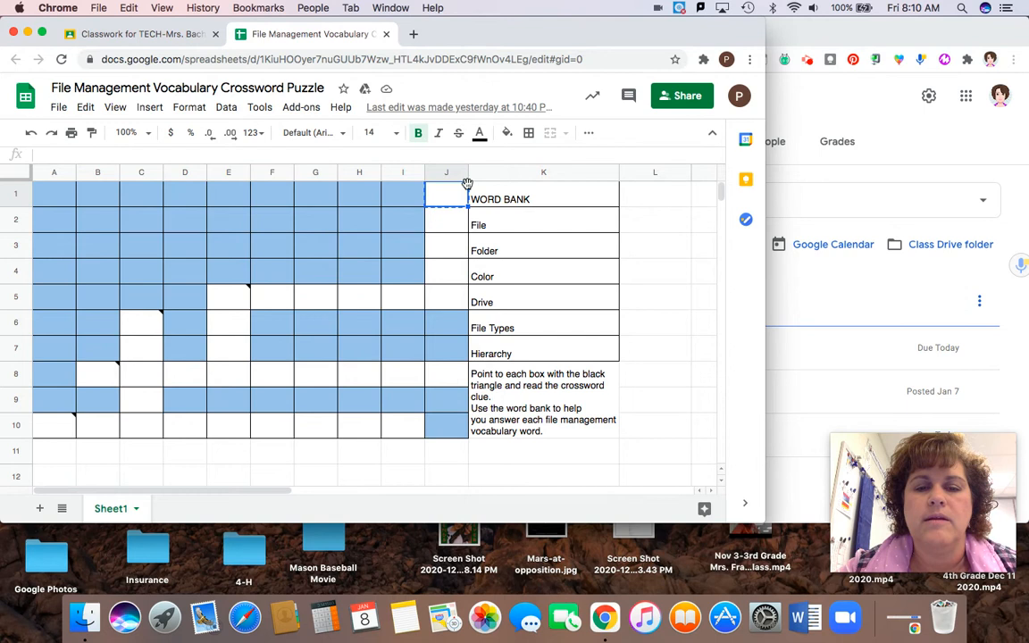
Point out Folder in the word bank and select a blank crossword box in row 5.
click(543, 250)
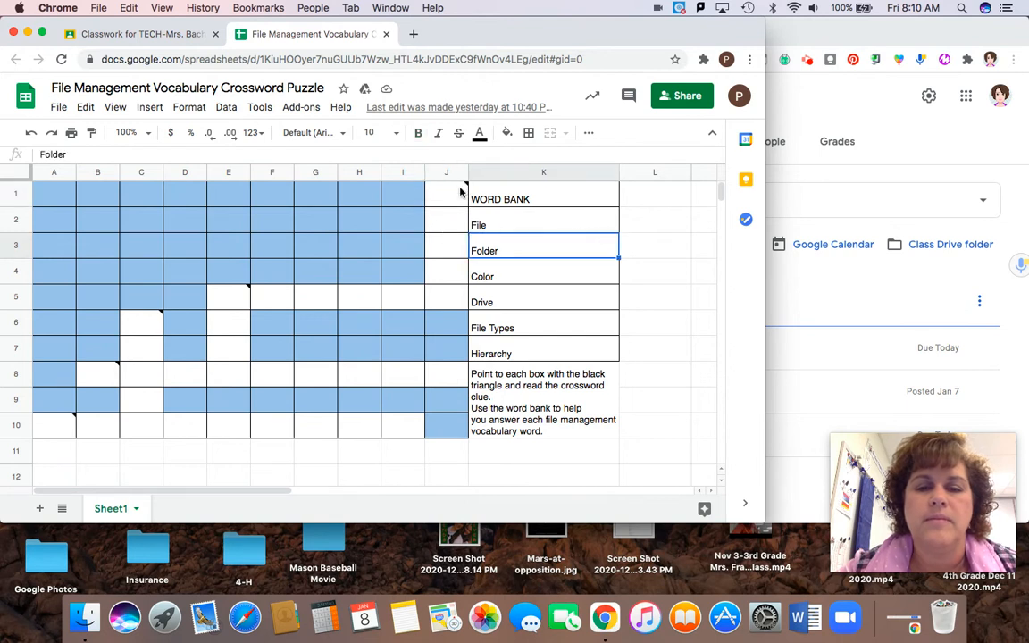
mouse_move(464, 188)
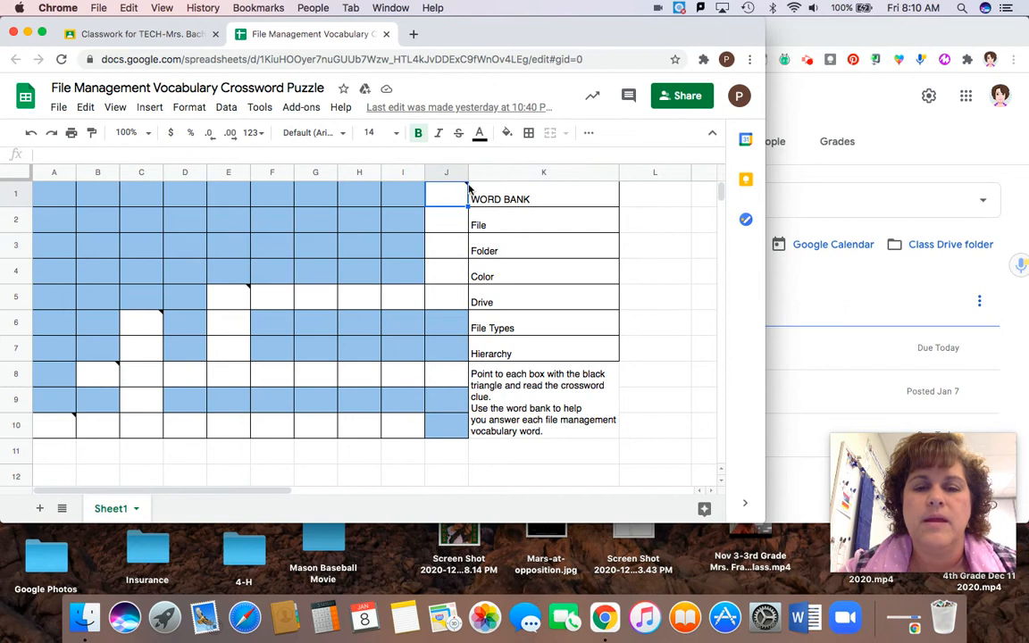
mouse_move(250, 292)
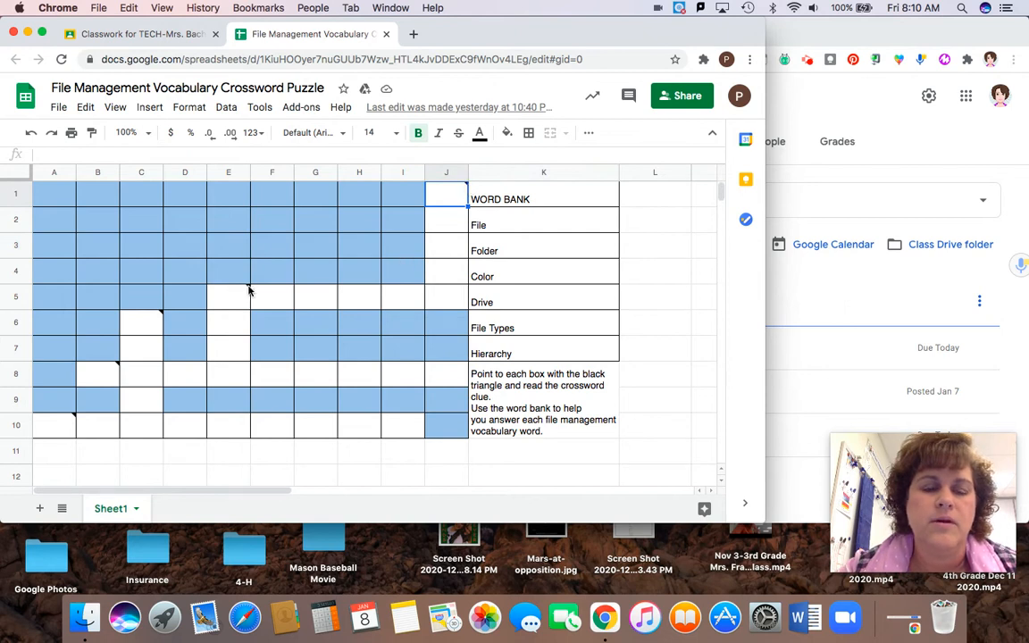
click(228, 295)
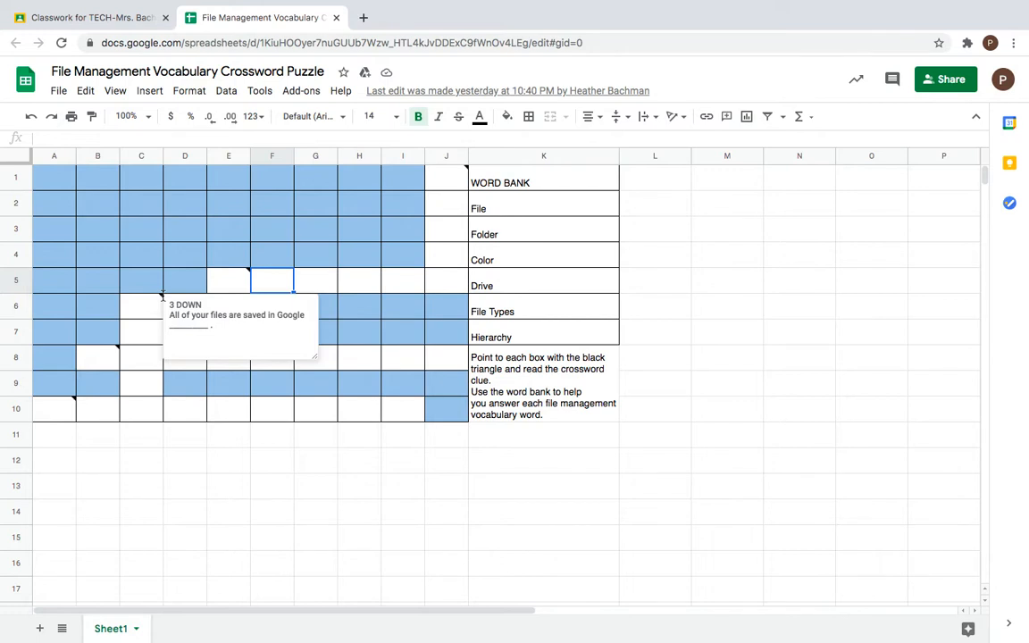
mouse_move(567, 242)
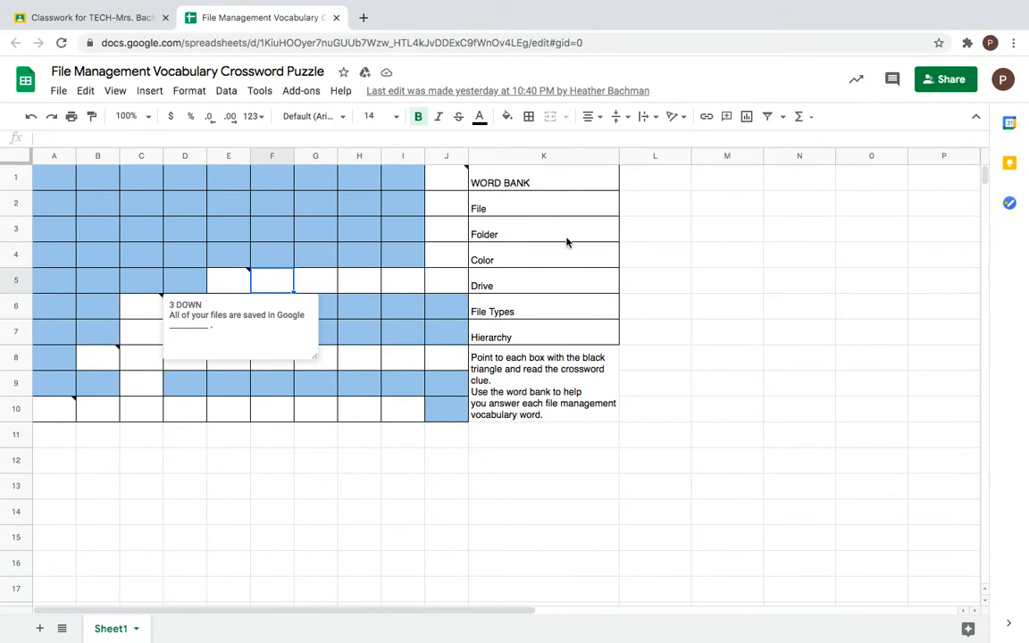
mouse_move(142, 317)
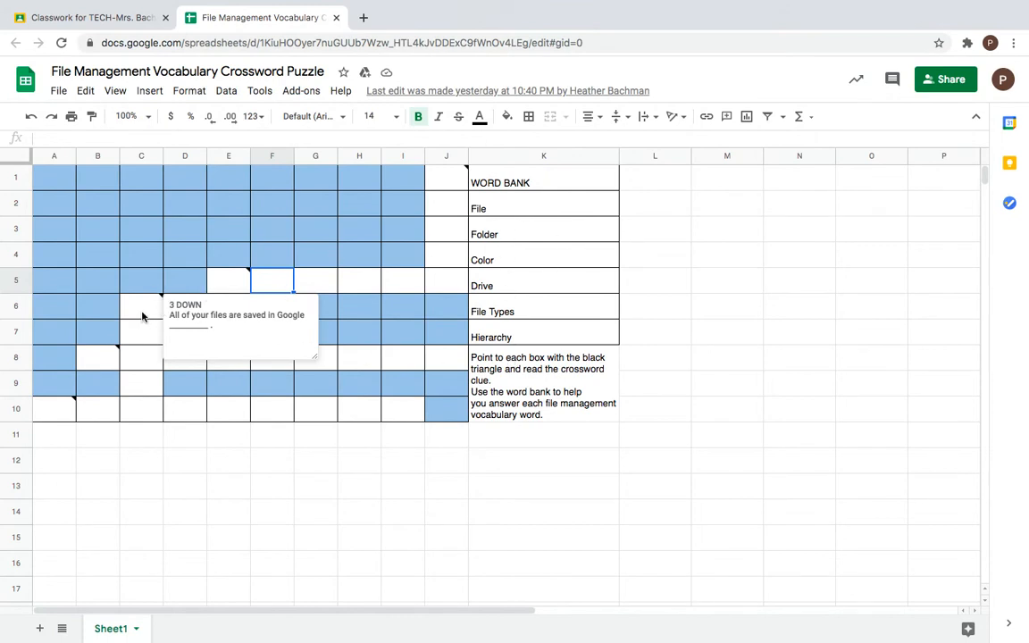
Select C6, the first box of 3 DOWN, and type 'g'.
click(140, 306)
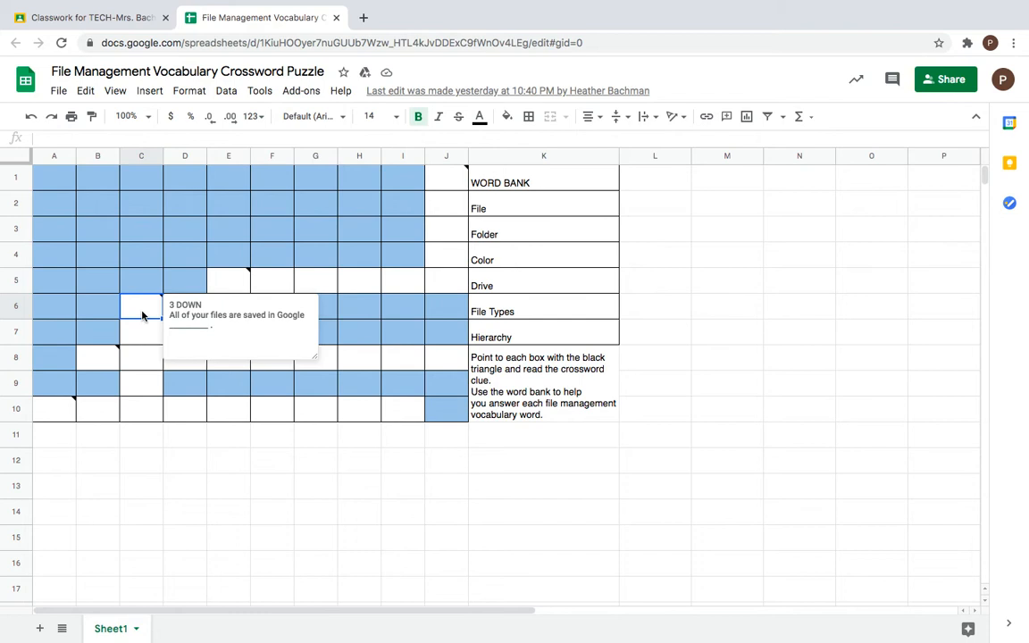
text(g)
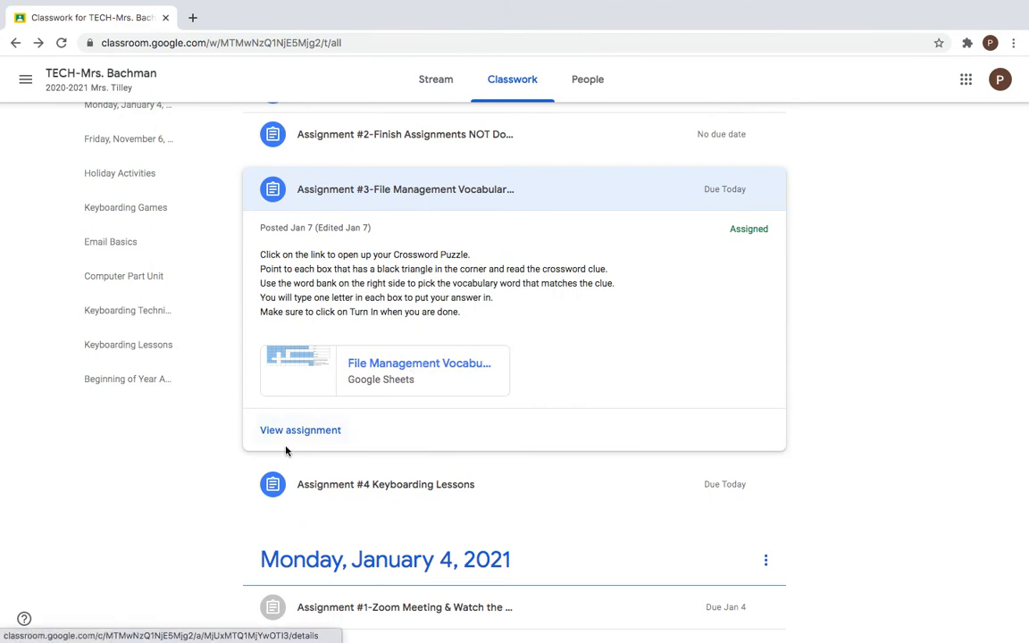
View the crossword assignment, go back, and expand Assignment #4 Keyboarding Lessons.
click(300, 430)
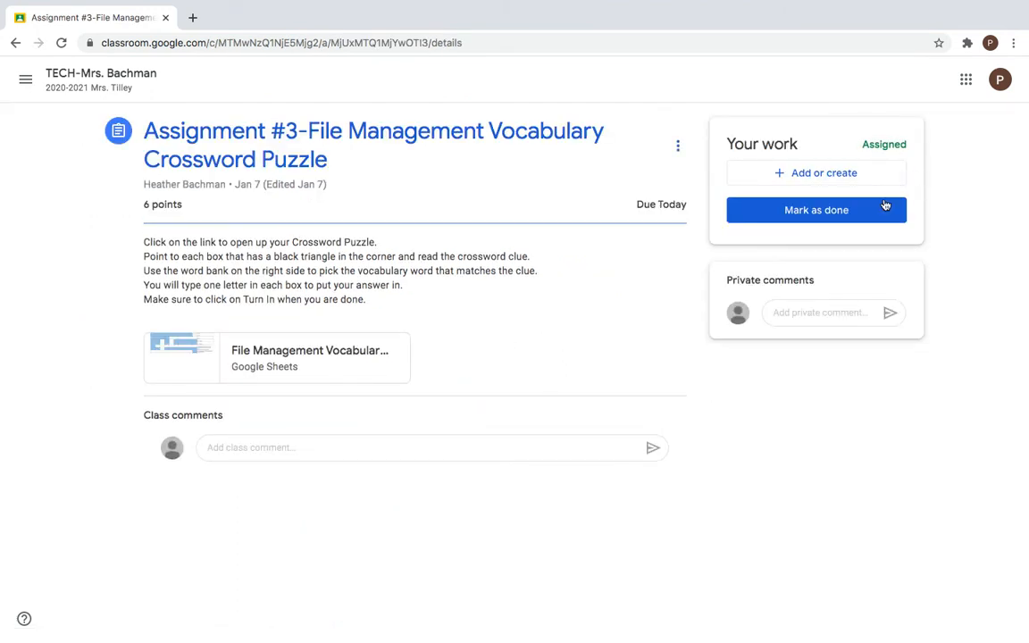
click(16, 43)
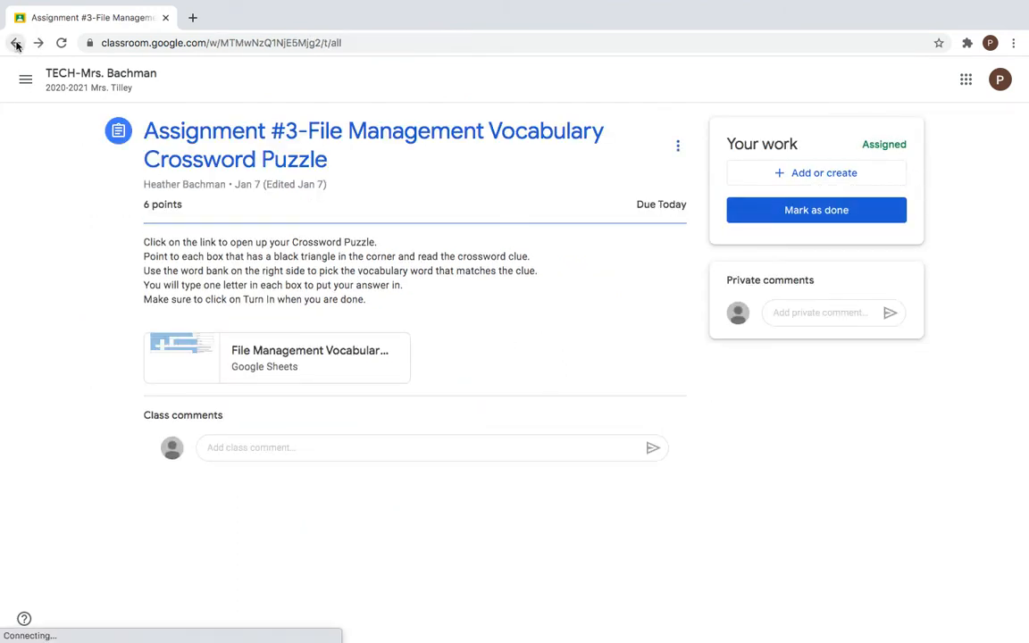
click(17, 42)
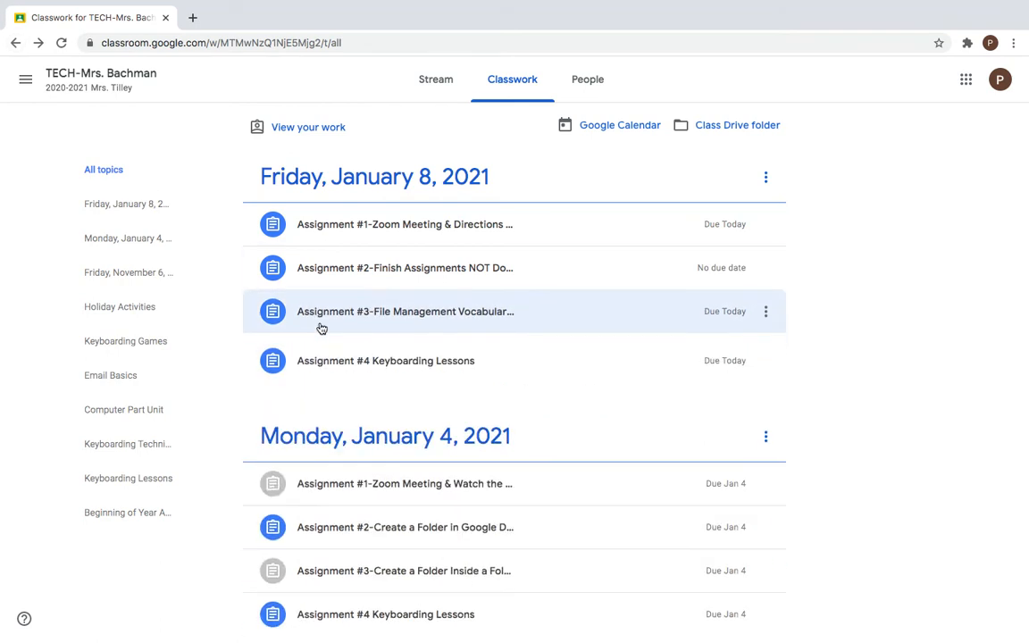
click(386, 361)
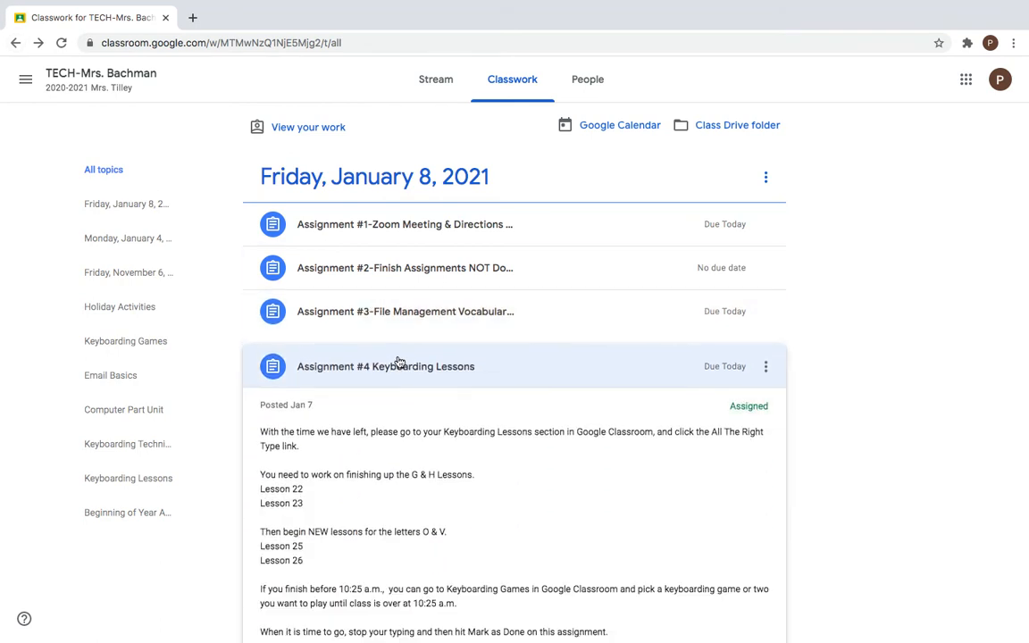
Read the expanded Assignment #4 Keyboarding Lessons instructions, then open its assignment page.
scroll(down, 3)
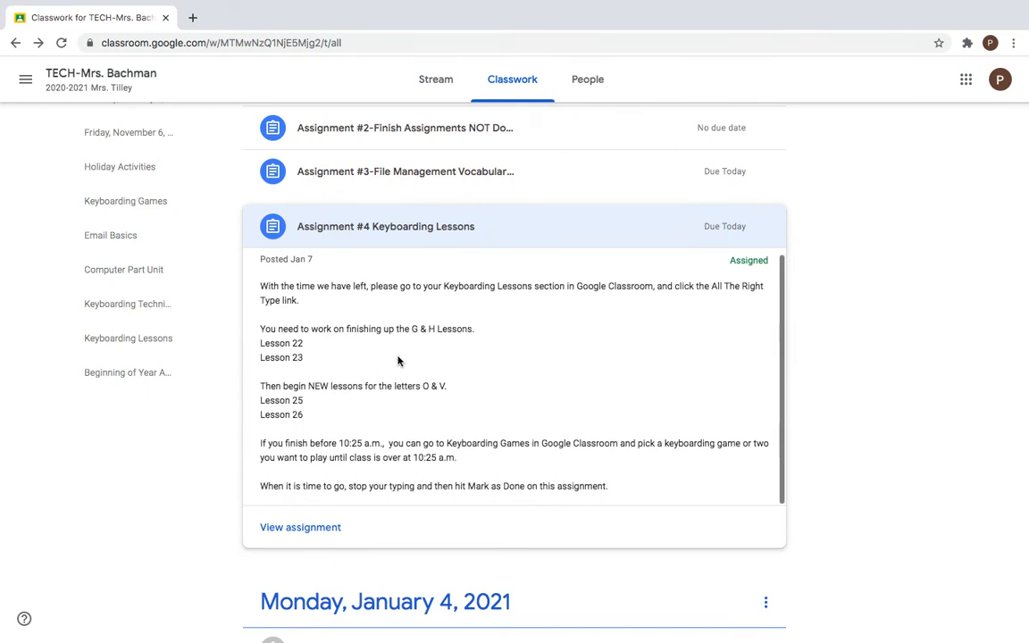
mouse_move(476, 353)
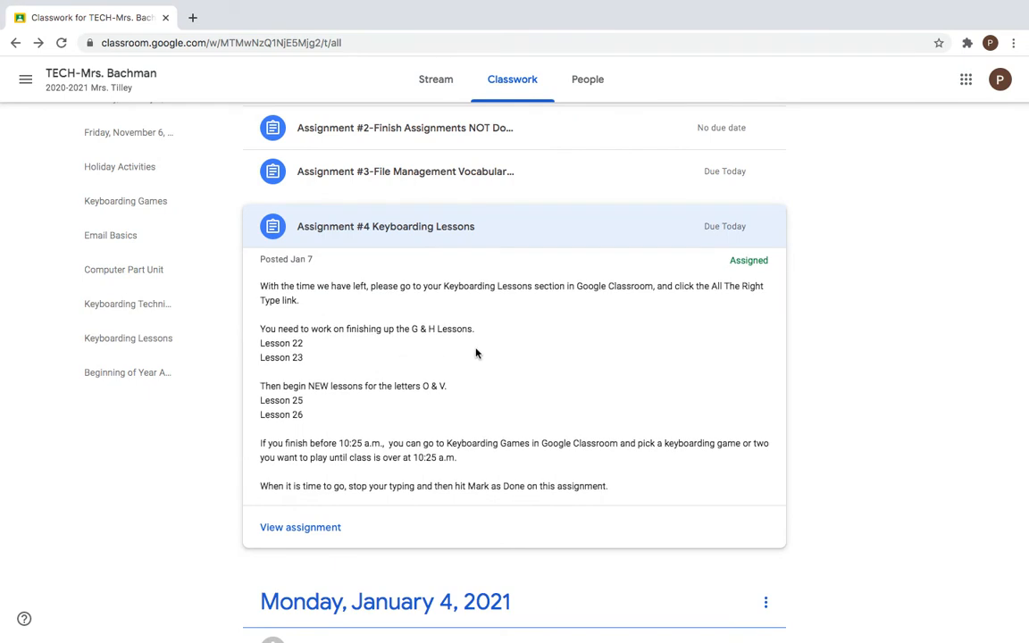
mouse_move(295, 343)
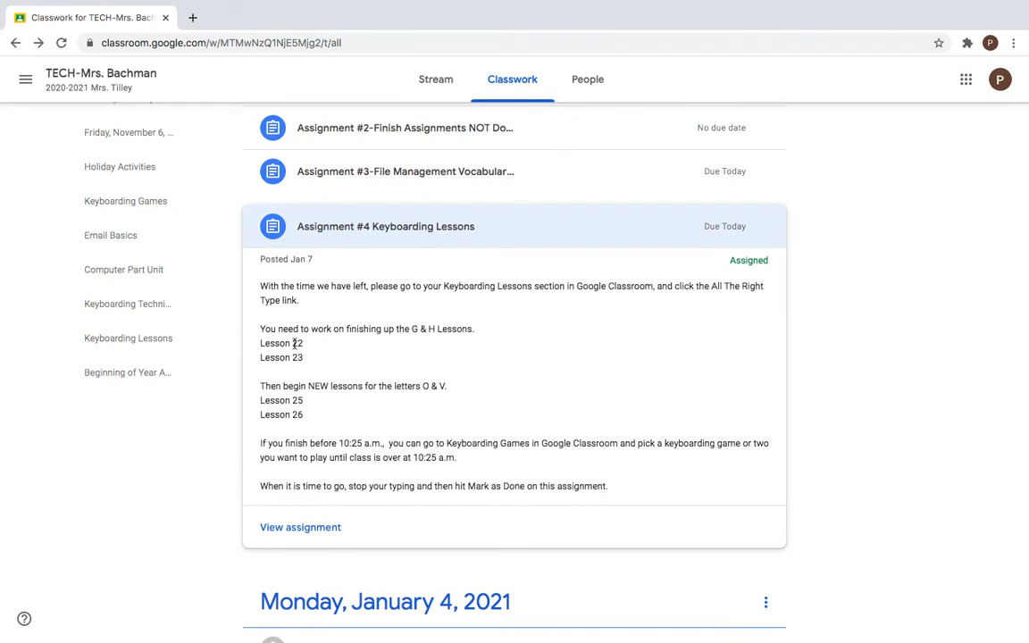
mouse_move(308, 361)
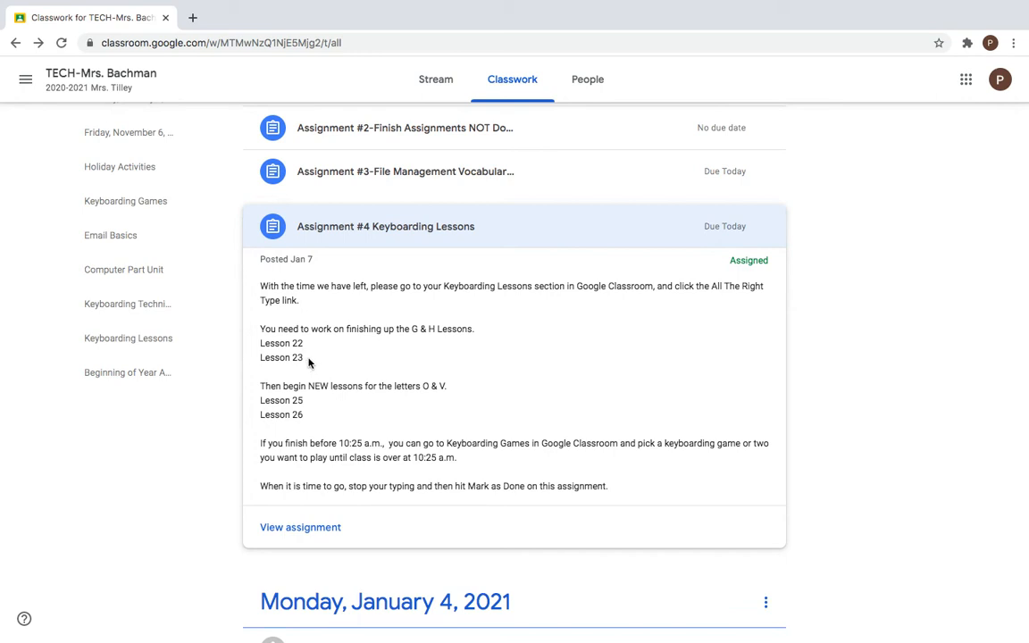
mouse_move(302, 344)
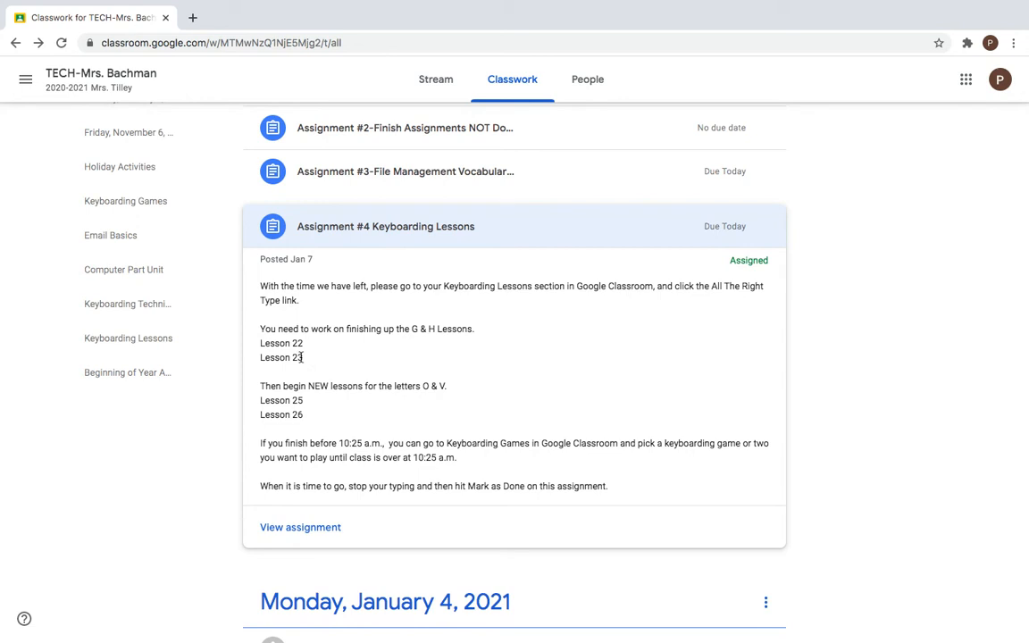
mouse_move(317, 405)
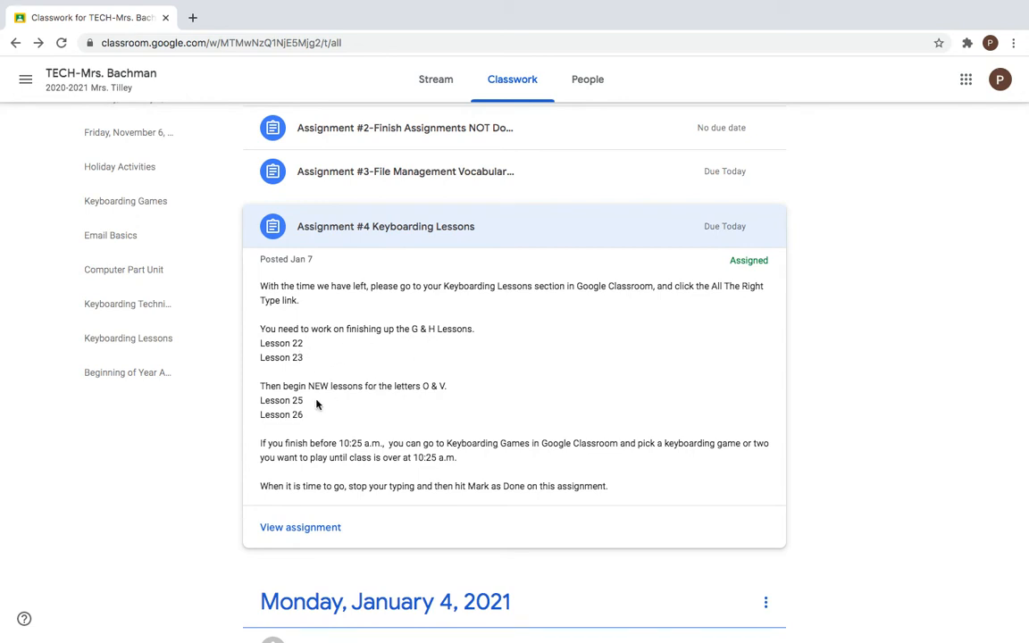
mouse_move(427, 403)
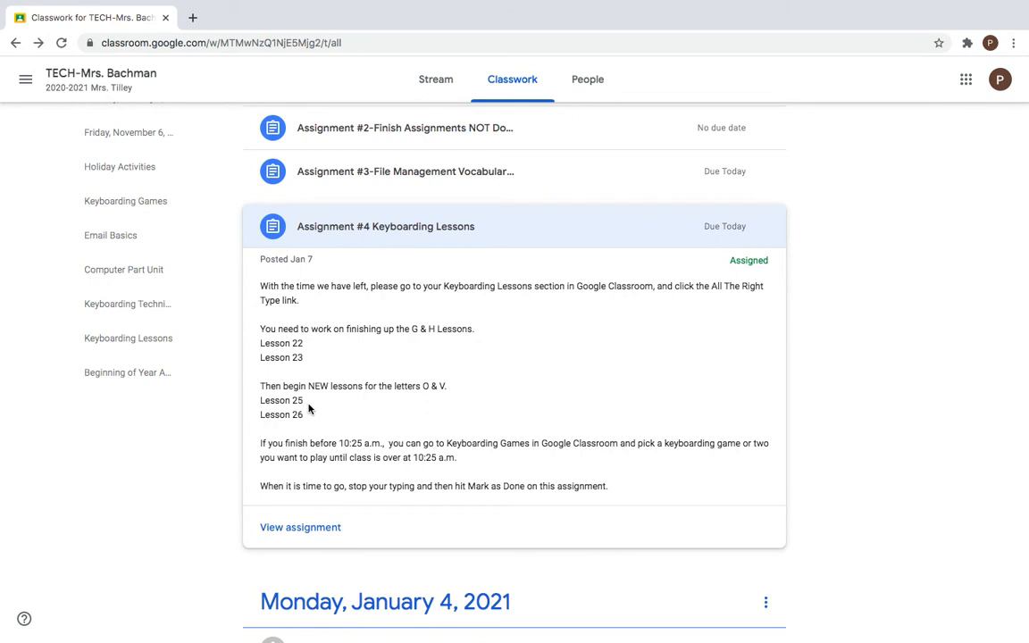
mouse_move(465, 412)
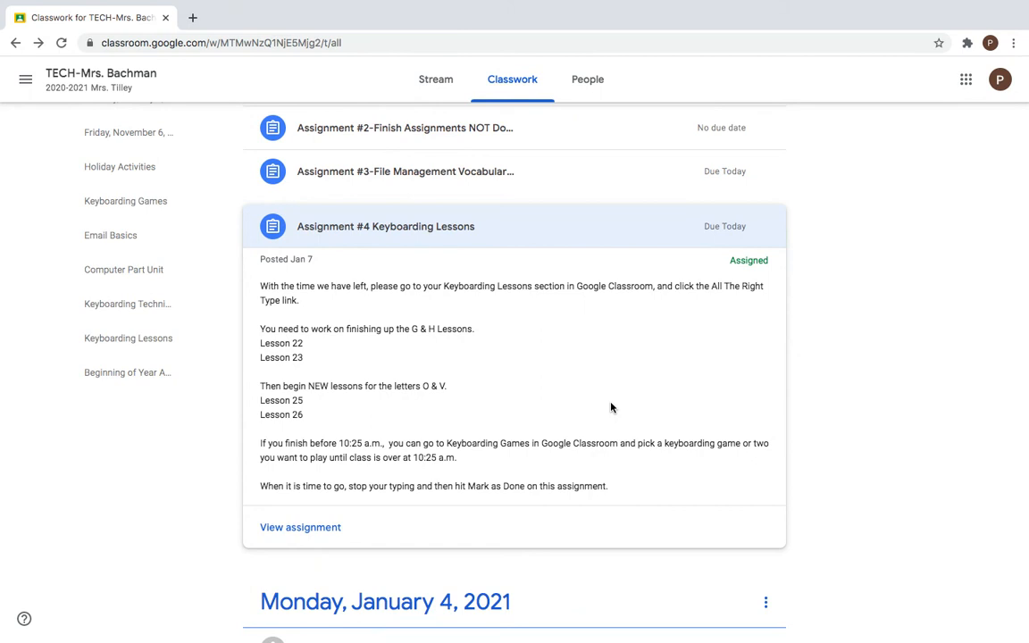
mouse_move(321, 418)
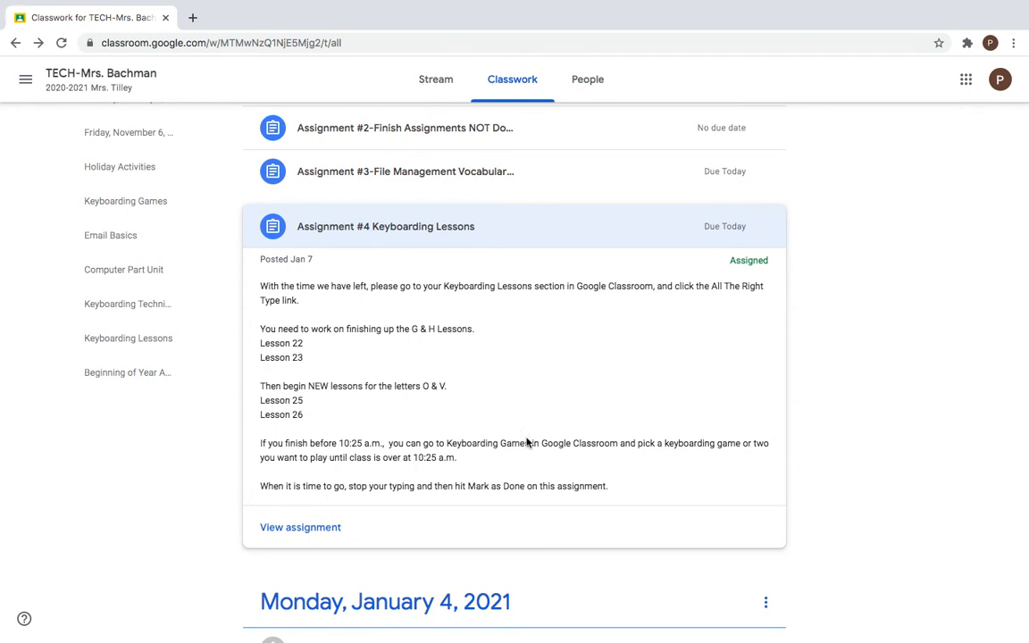
mouse_move(384, 385)
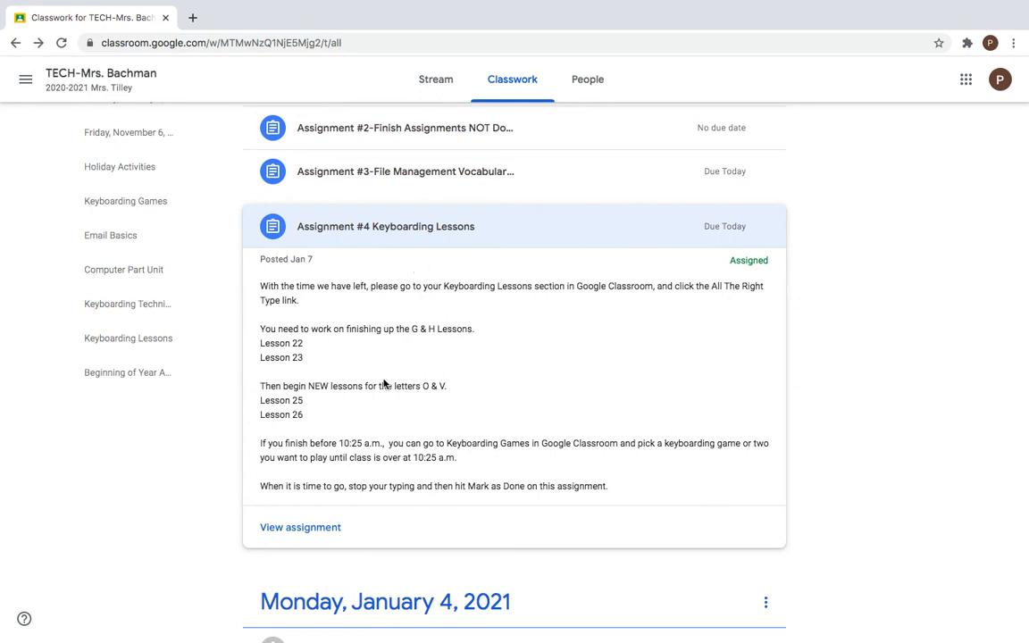
click(300, 527)
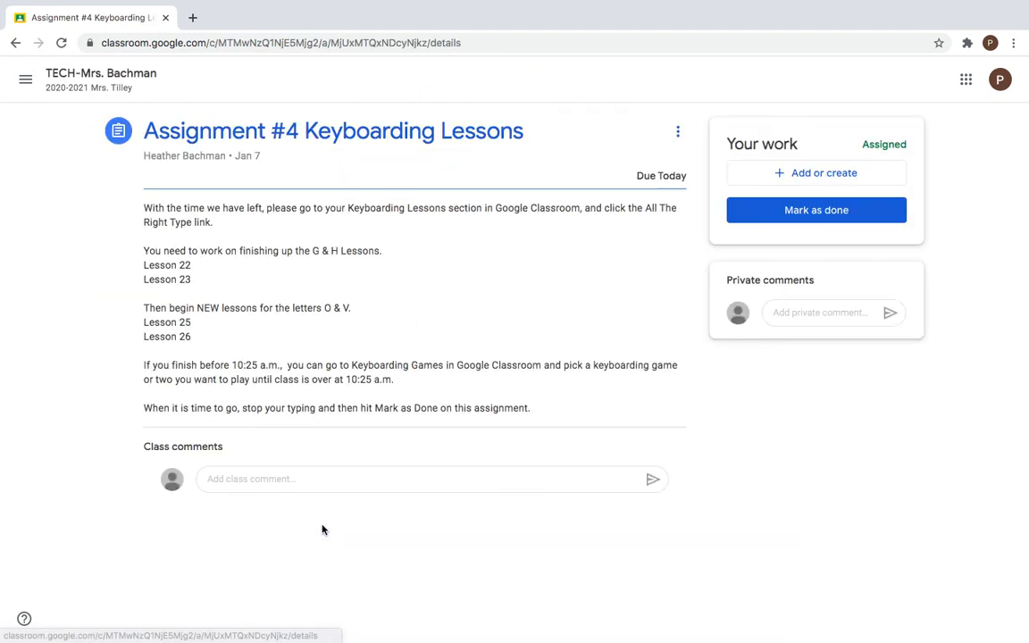